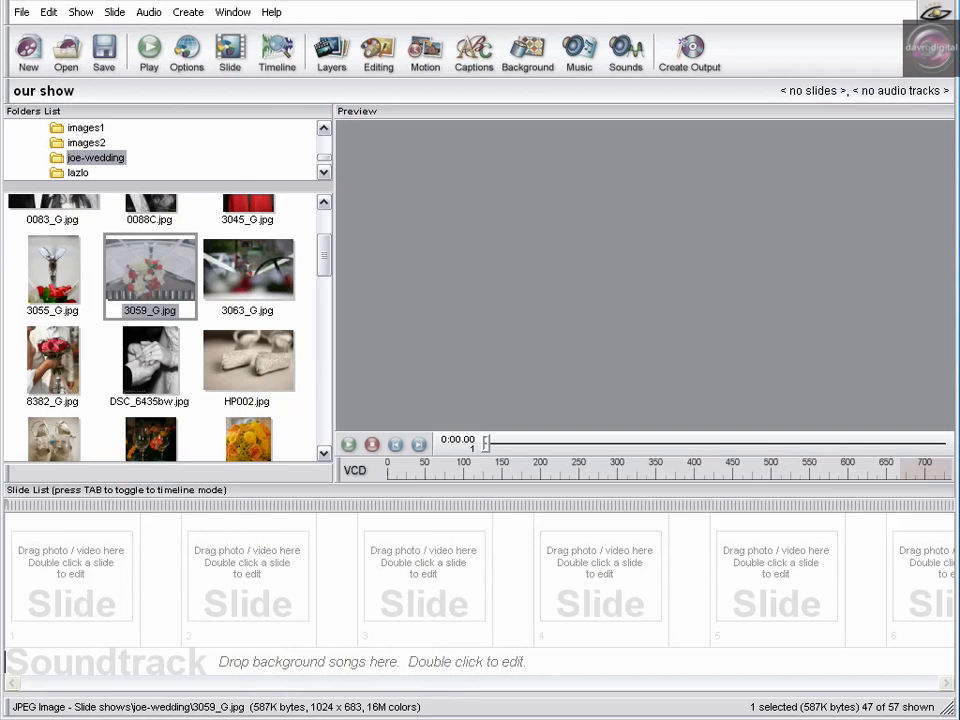
{"action": "mouse_move", "coordinate": [185, 163]}
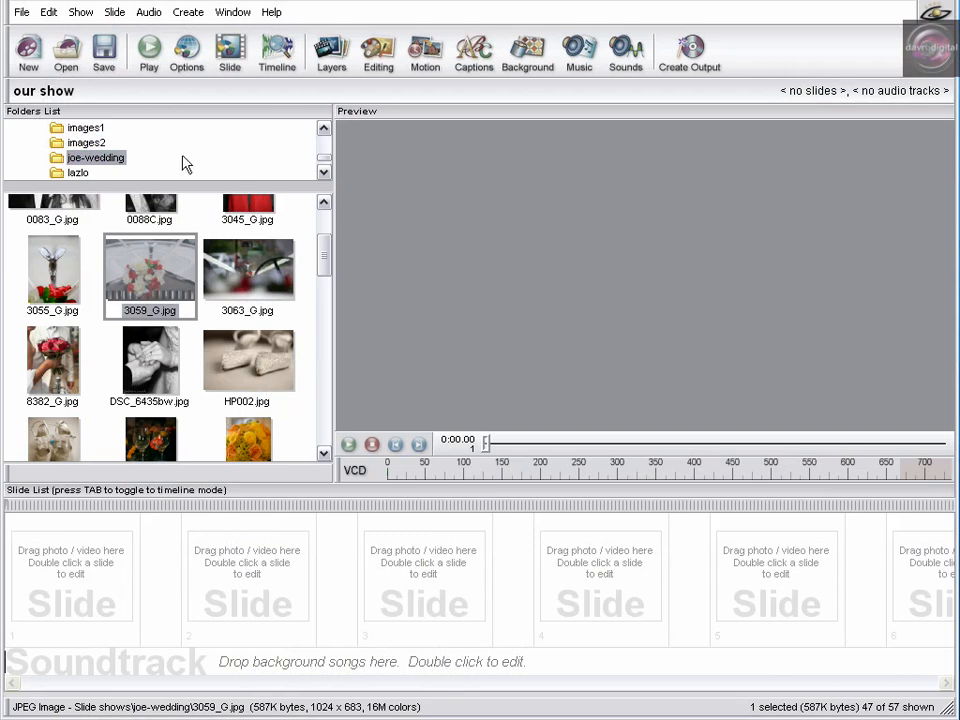
{"action": "mouse_move", "coordinate": [20, 92]}
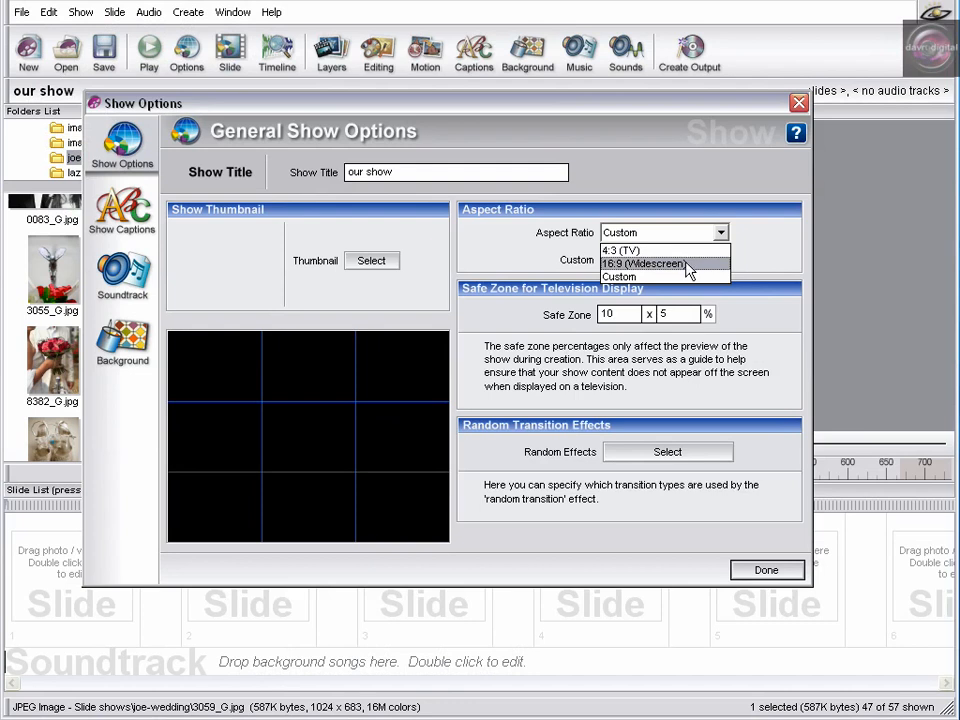
Set the show's aspect ratio to custom 1024 x 768 and close the show options.
{"action": "left_click", "coordinate": [619, 276]}
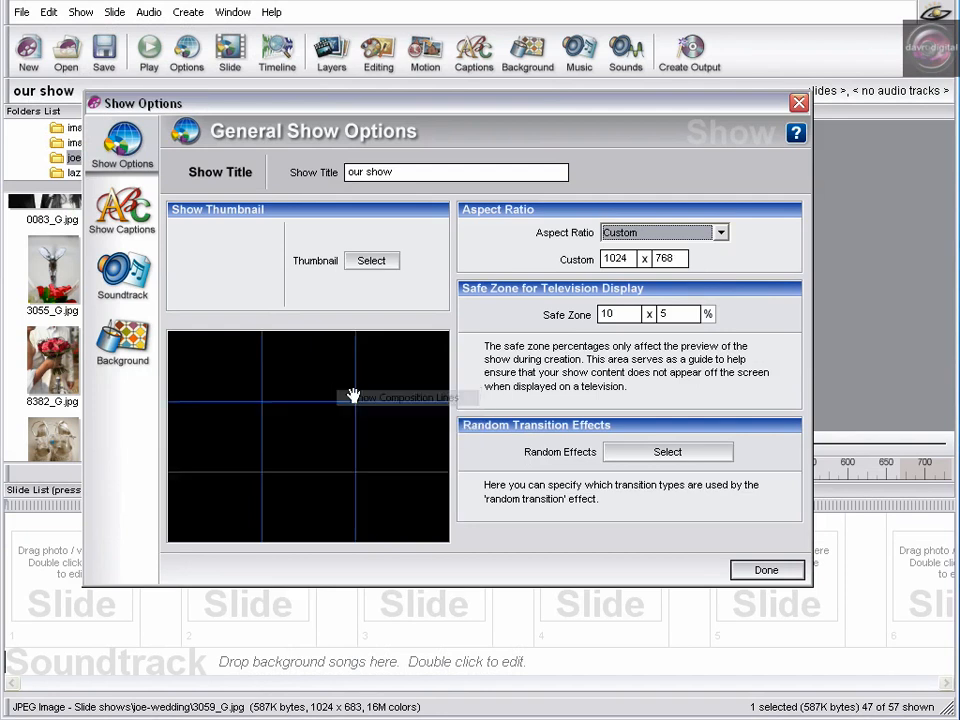
{"action": "mouse_move", "coordinate": [293, 427]}
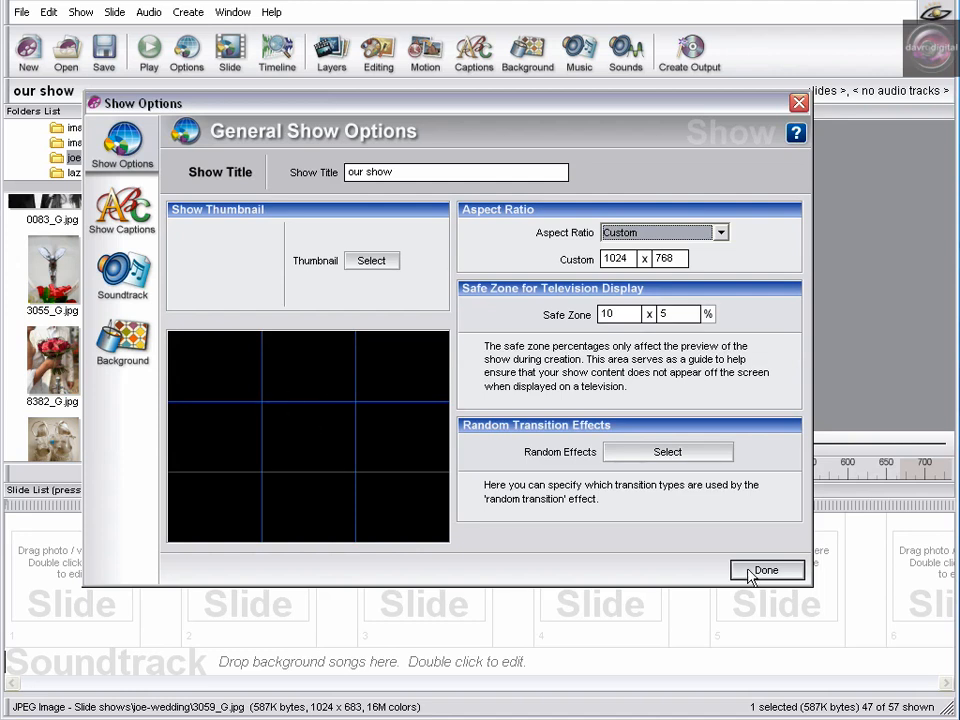
{"action": "left_click", "coordinate": [766, 570]}
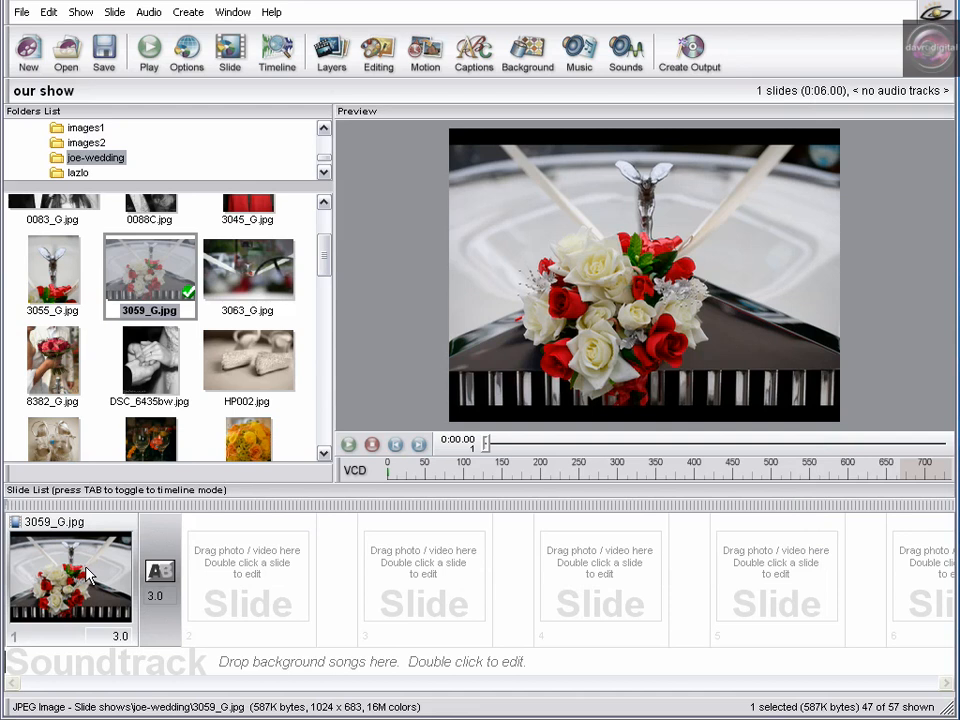
{"action": "mouse_move", "coordinate": [489, 415]}
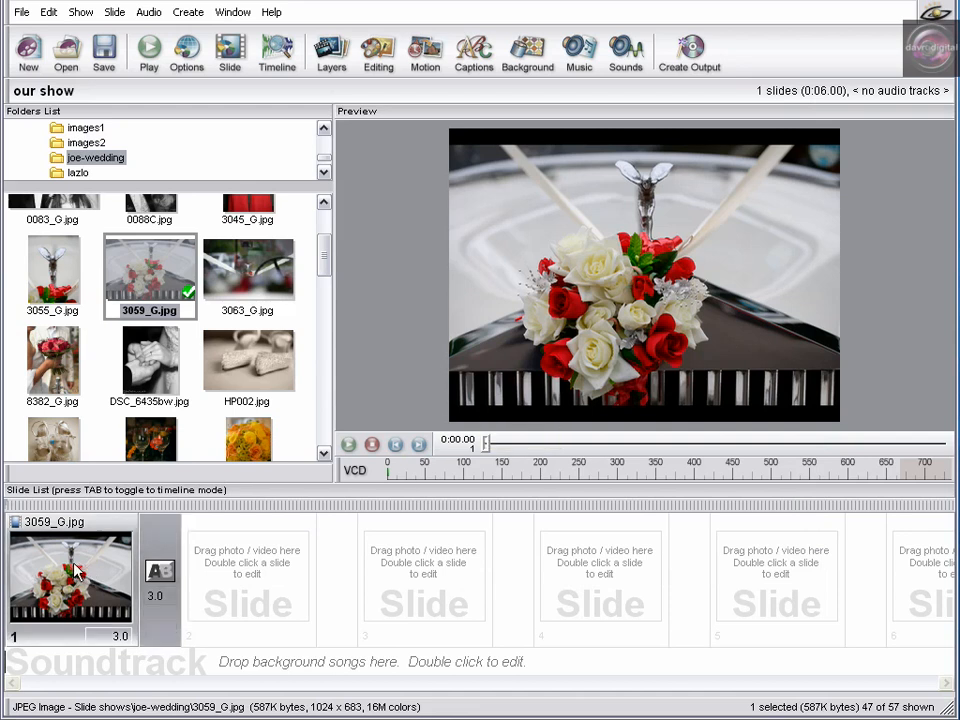
Set slide 1's car photo layer scaling to Fill frame.
{"action": "double_click", "coordinate": [70, 575]}
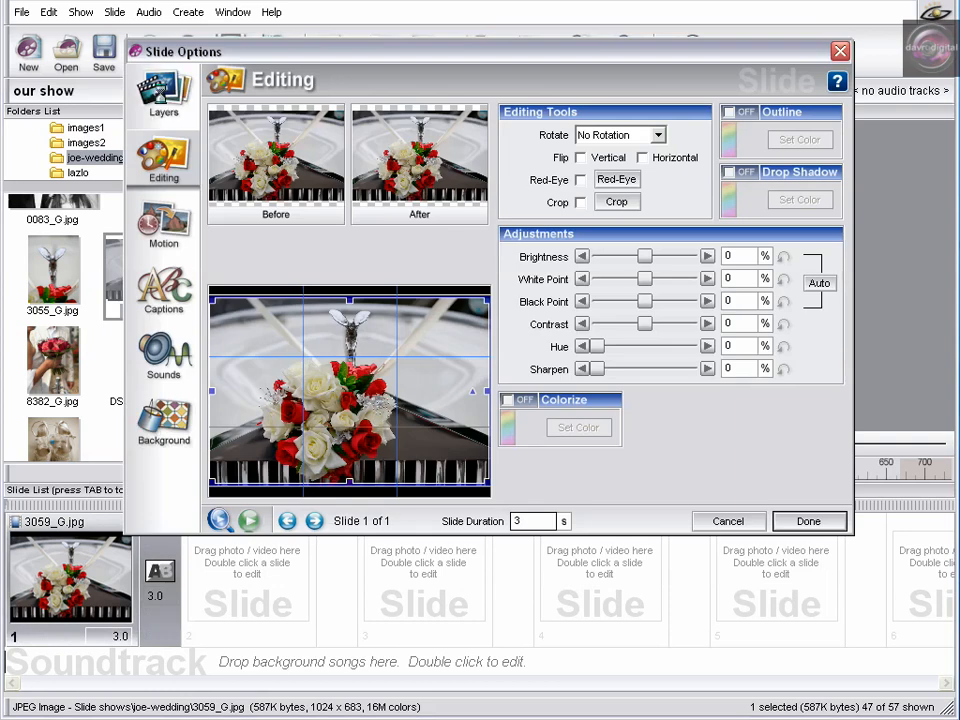
{"action": "left_click", "coordinate": [163, 95]}
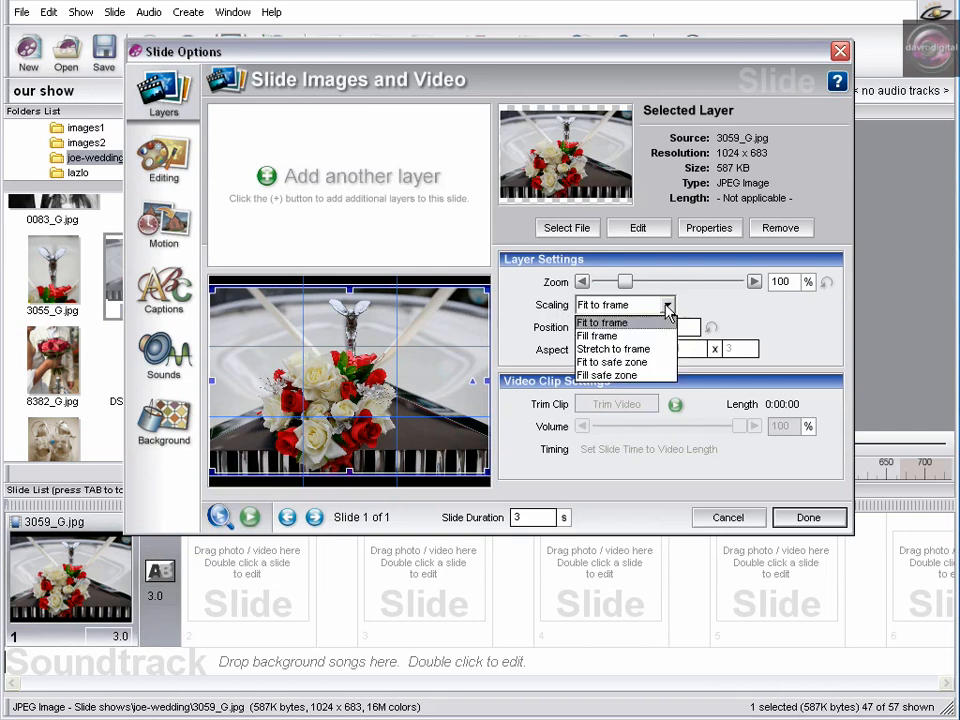
{"action": "left_click", "coordinate": [601, 322]}
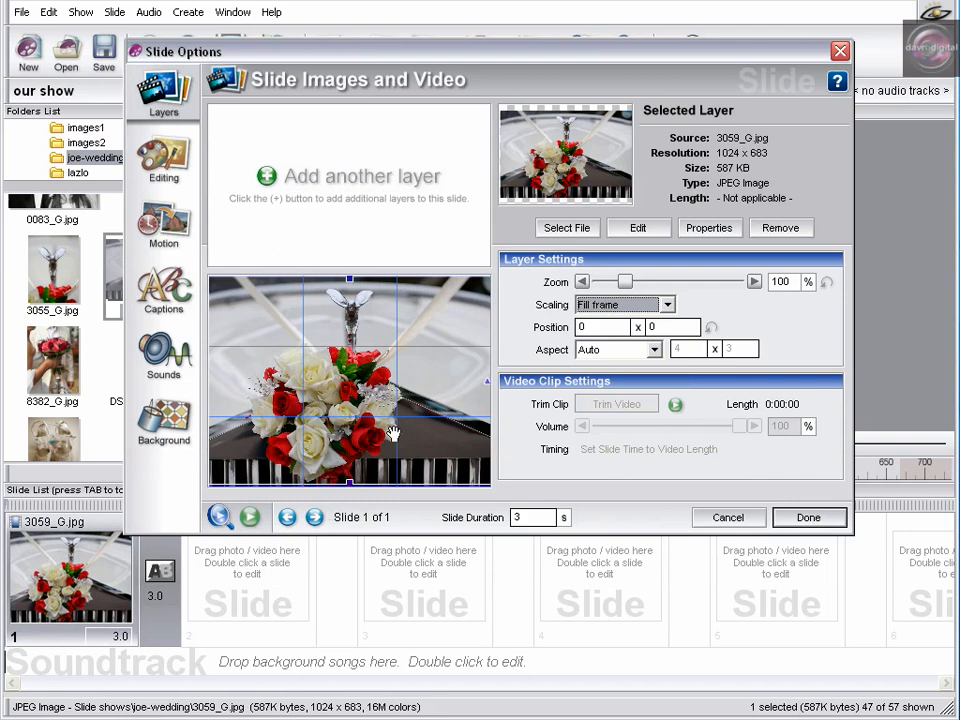
Copy slide 1's ending position into a new next slide.
{"action": "left_click", "coordinate": [163, 225]}
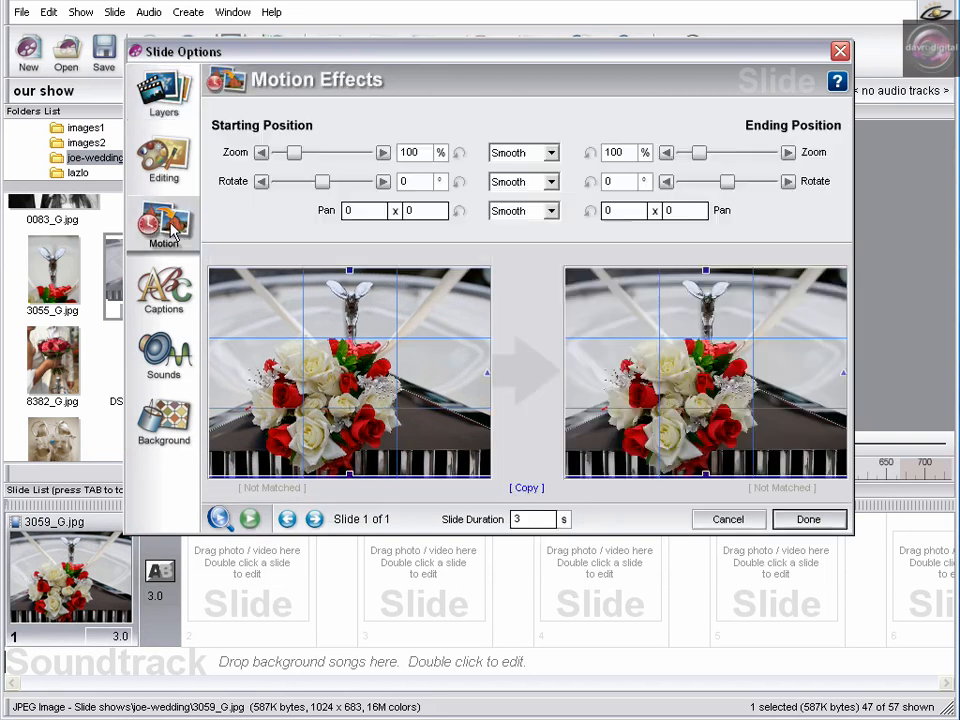
{"action": "mouse_move", "coordinate": [538, 472]}
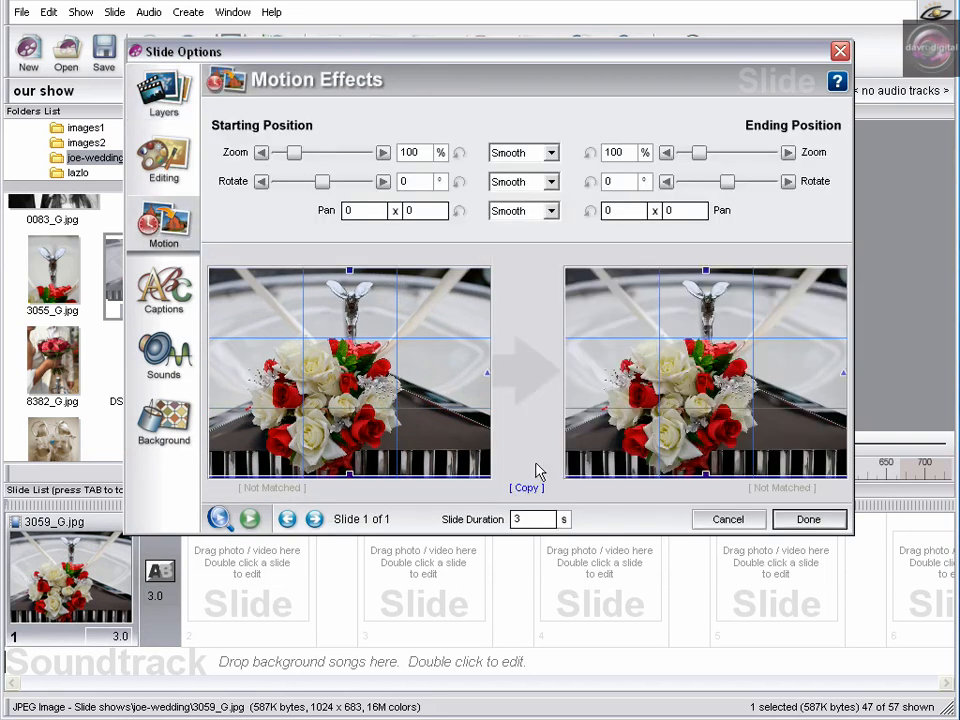
{"action": "left_click", "coordinate": [526, 488]}
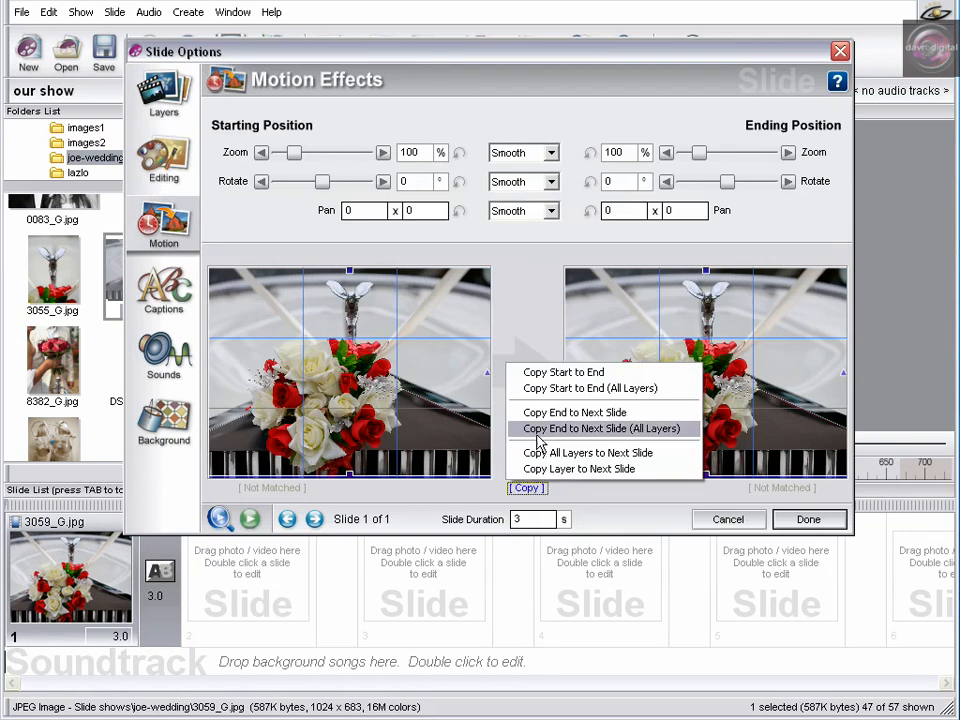
{"action": "mouse_move", "coordinate": [574, 412]}
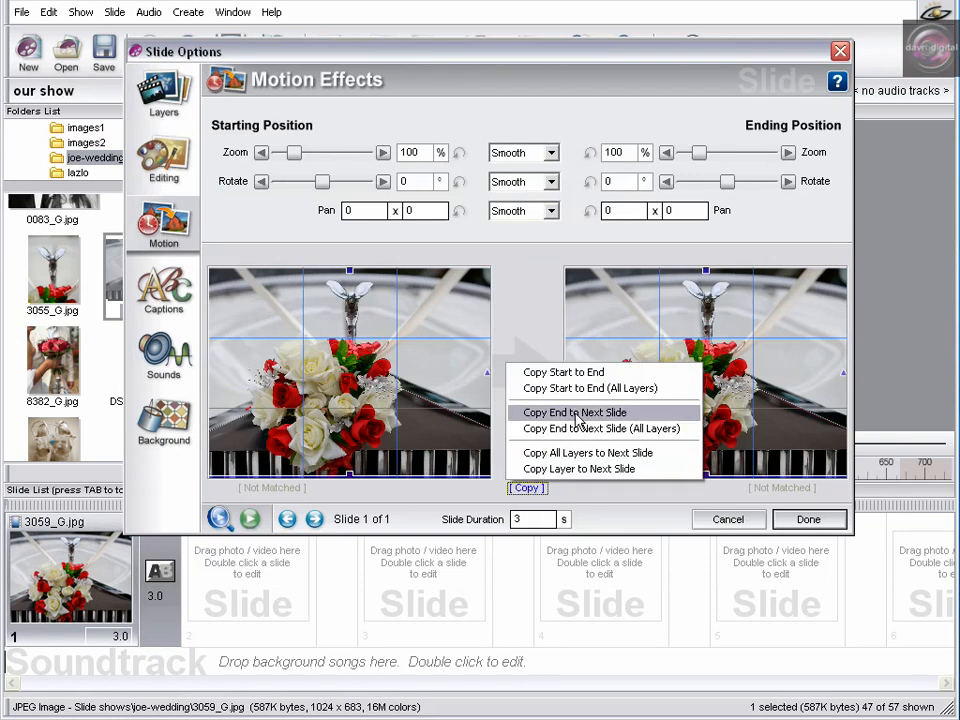
{"action": "left_click", "coordinate": [575, 412]}
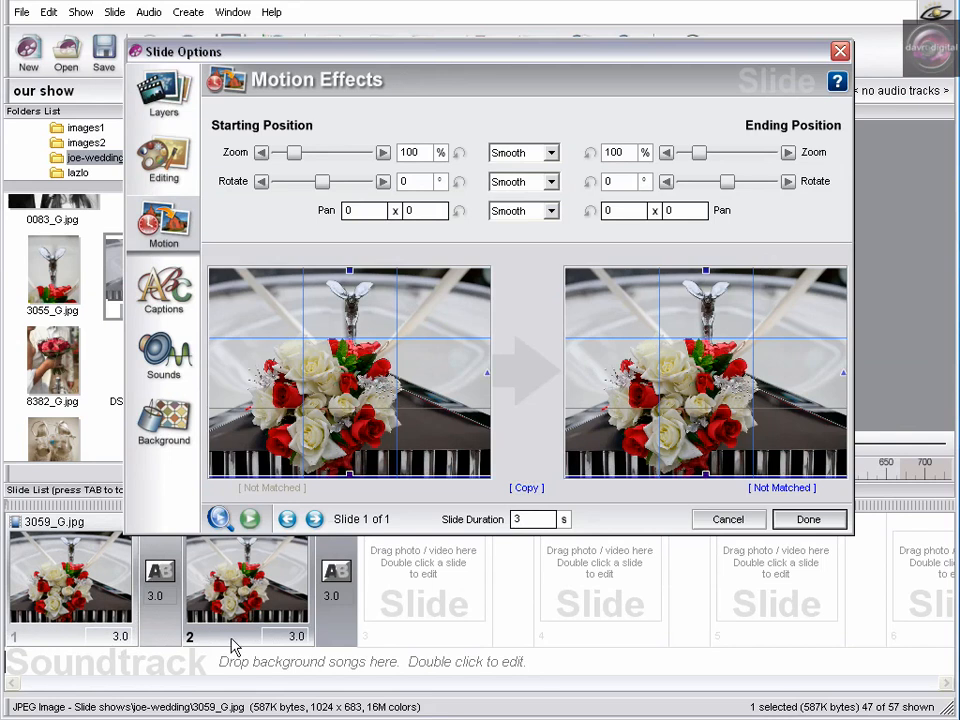
{"action": "left_click", "coordinate": [808, 519]}
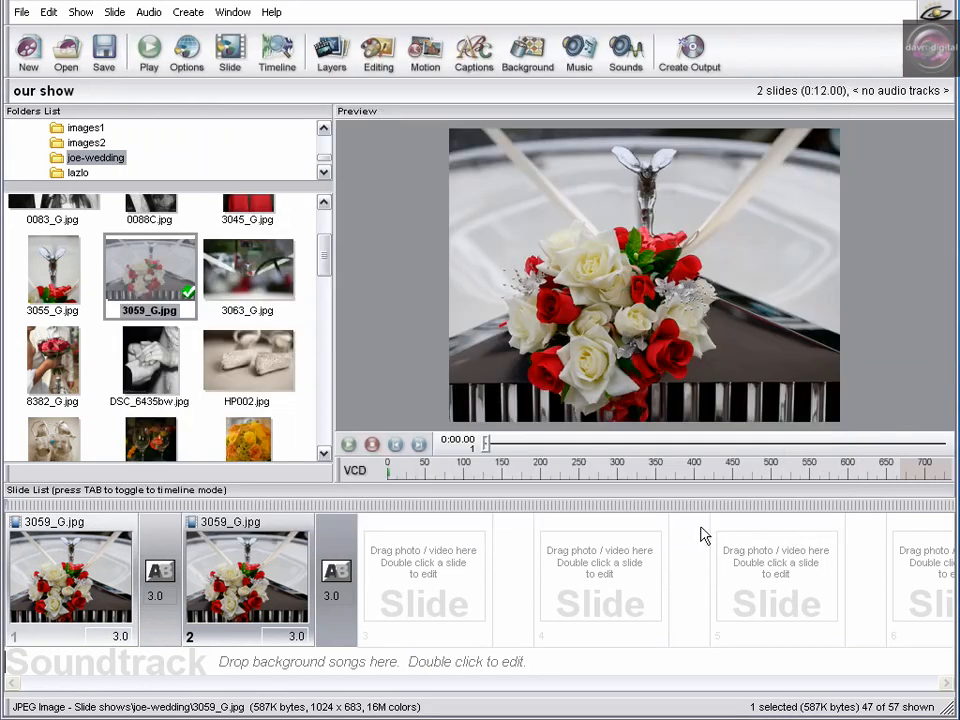
Colorize slide 2's car photo with a mid-grey tint to make it black and white.
{"action": "double_click", "coordinate": [247, 580]}
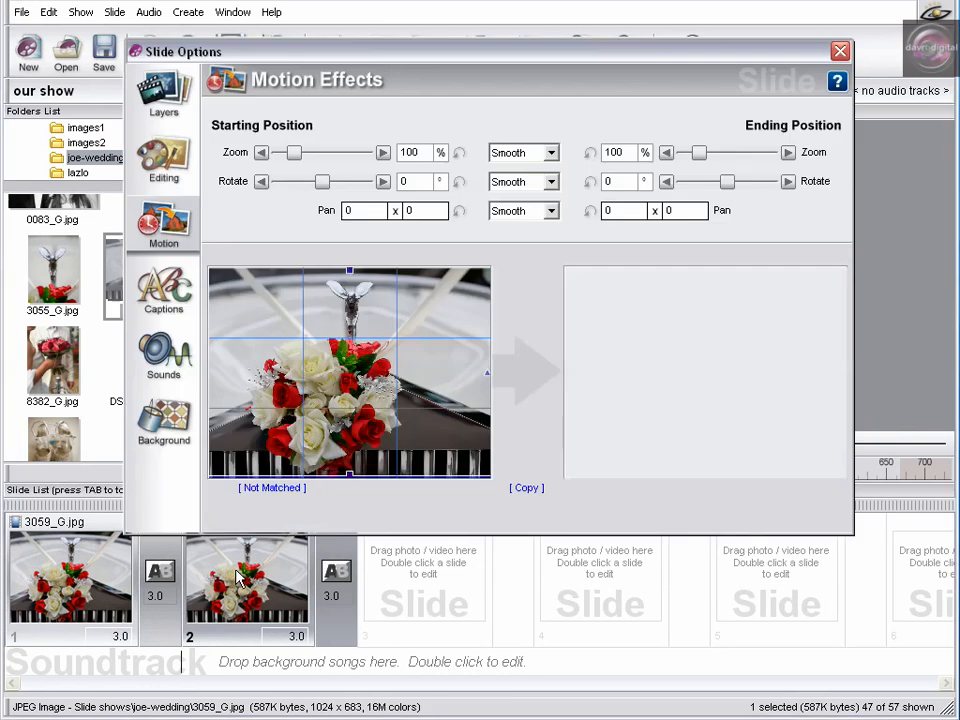
{"action": "left_click", "coordinate": [163, 160]}
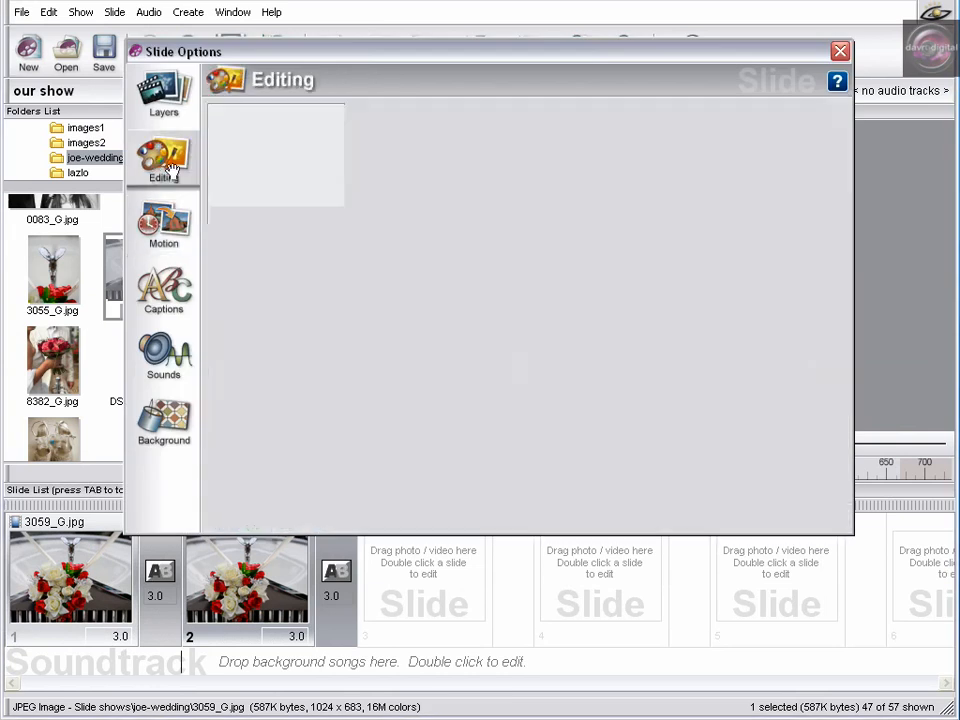
{"action": "left_click", "coordinate": [163, 160]}
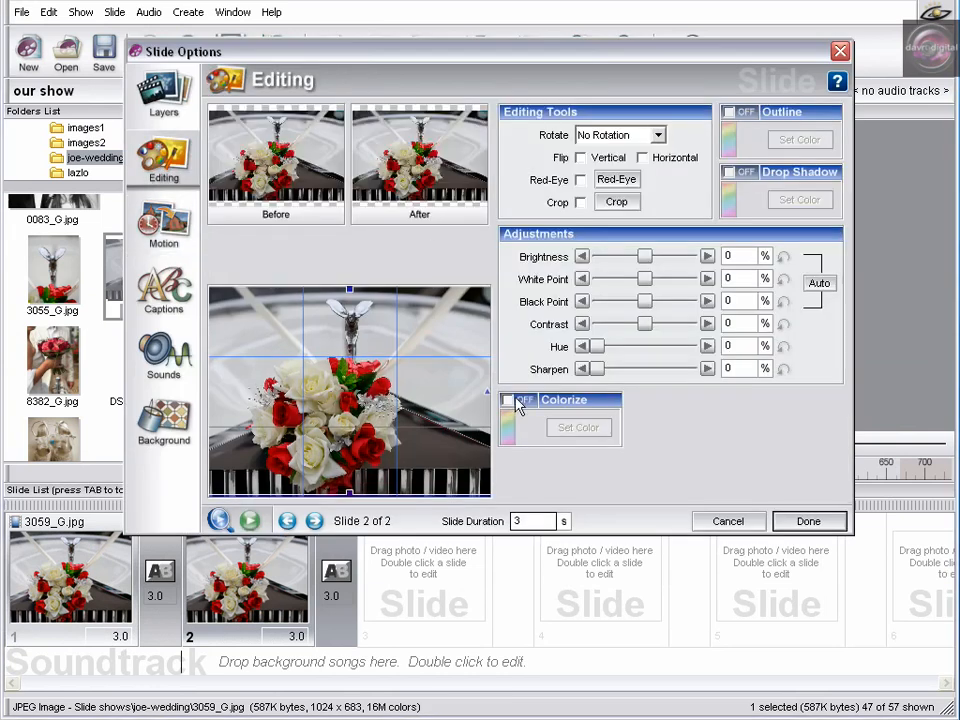
{"action": "left_click", "coordinate": [508, 400]}
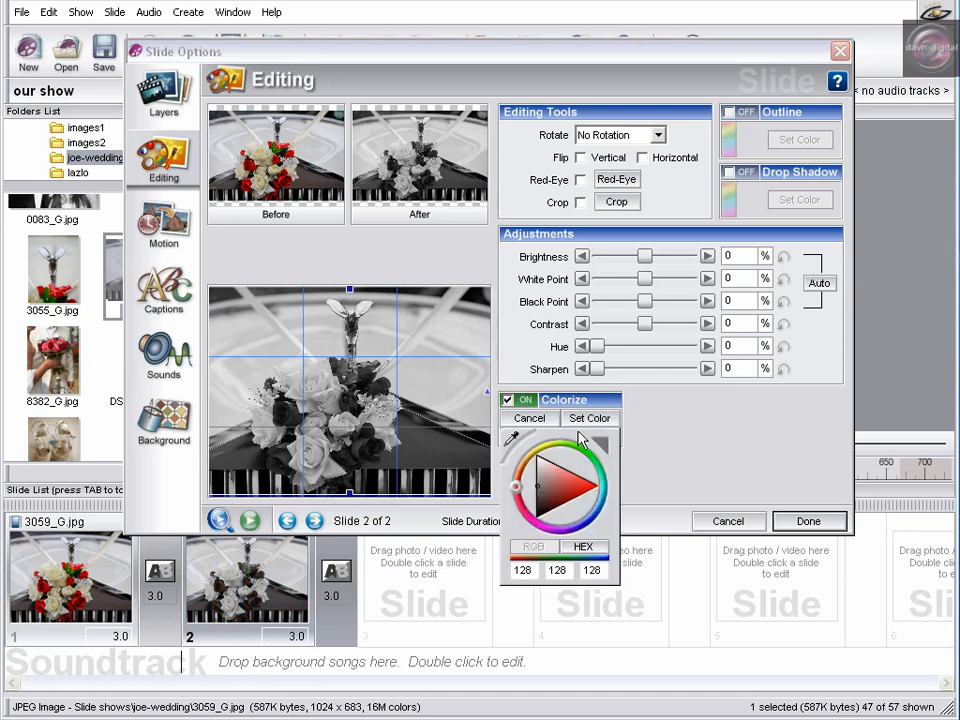
{"action": "left_click", "coordinate": [540, 480]}
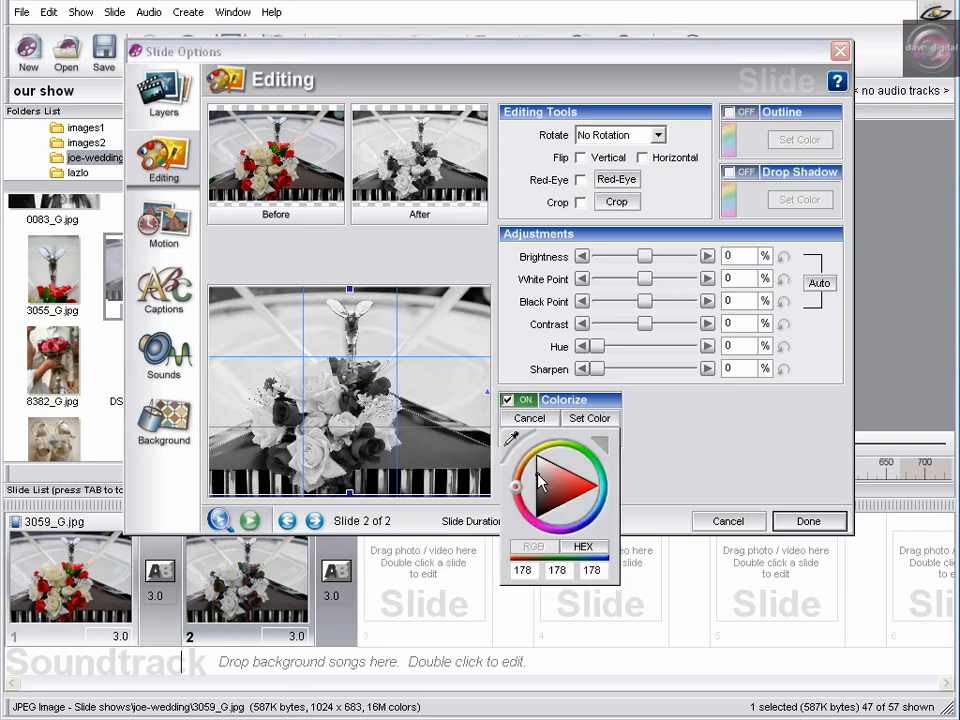
{"action": "left_click", "coordinate": [535, 485]}
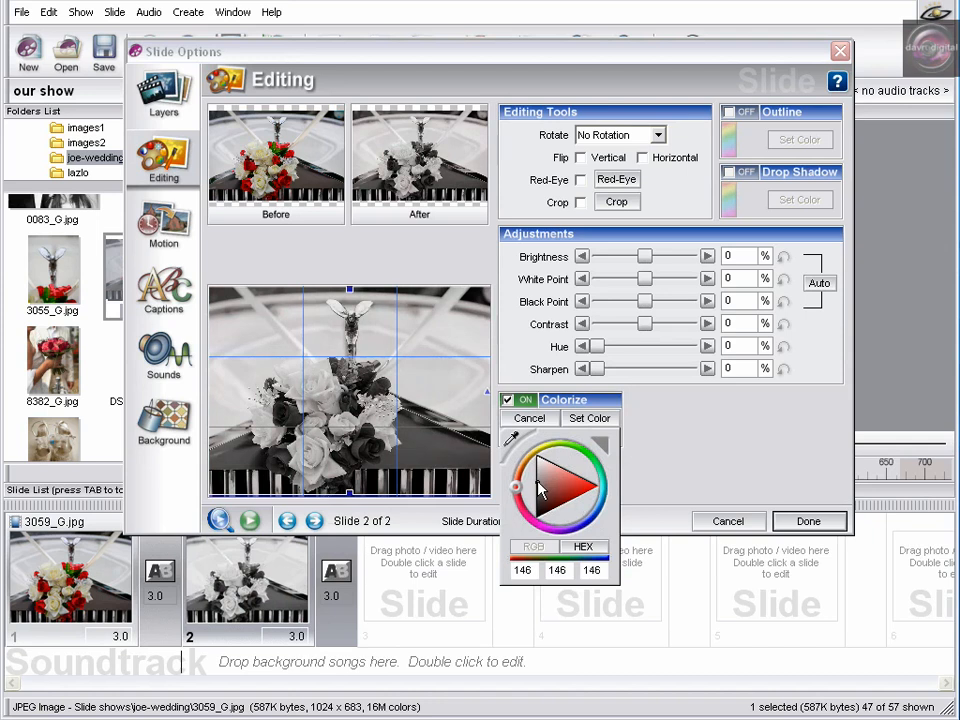
{"action": "left_click", "coordinate": [555, 487]}
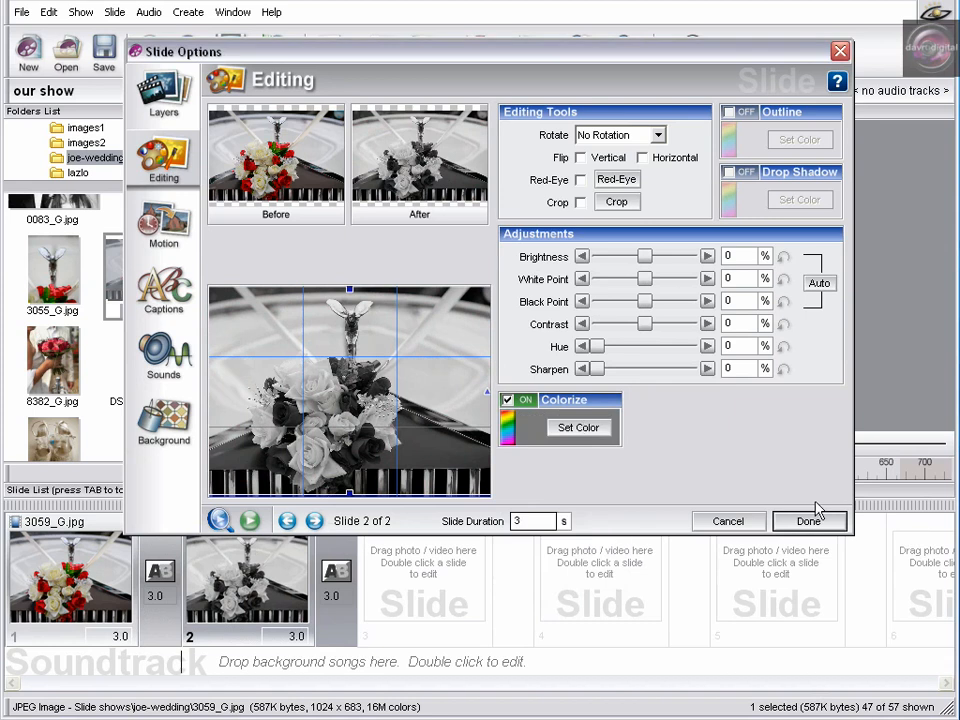
{"action": "left_click", "coordinate": [809, 521]}
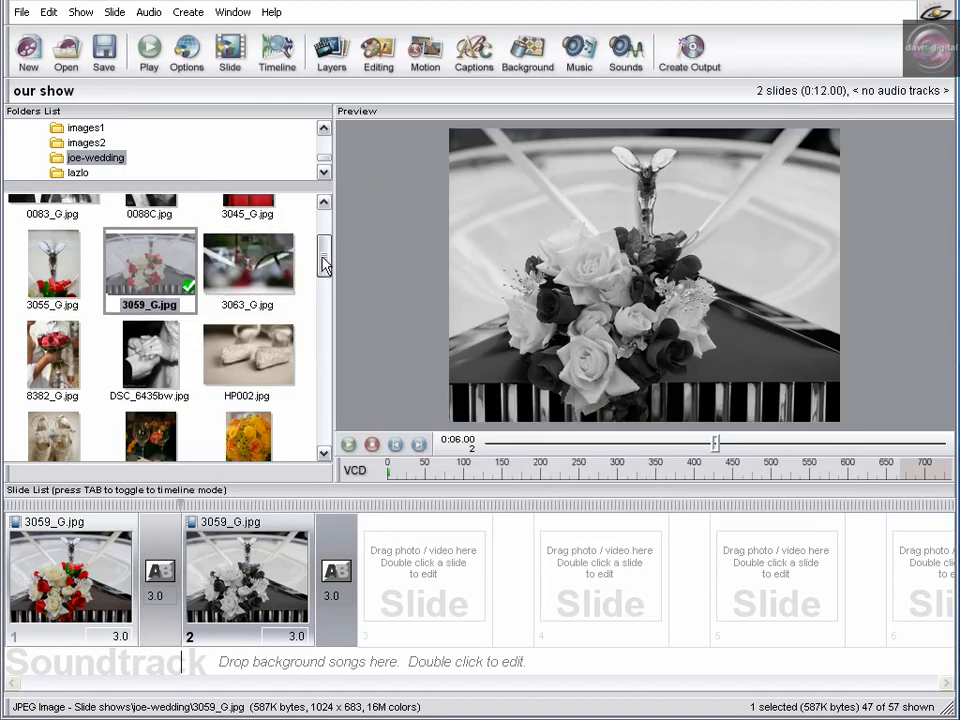
Drop HP101.jpg from the file list onto slide 2.
{"action": "scroll", "scroll_direction": "down", "scroll_amount": 3}
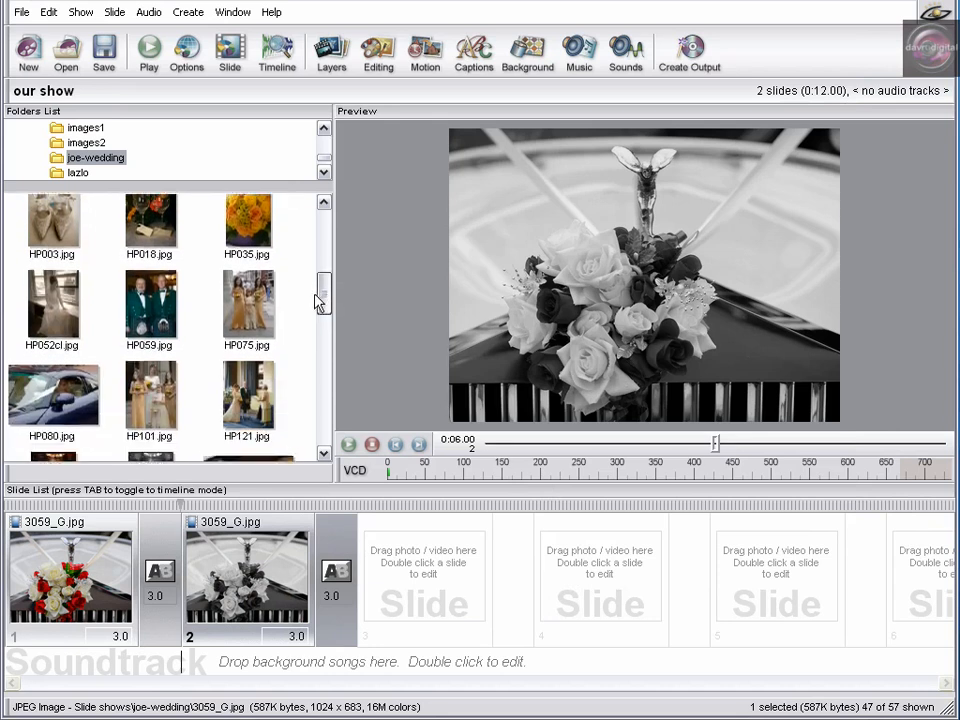
{"action": "left_click", "coordinate": [149, 390]}
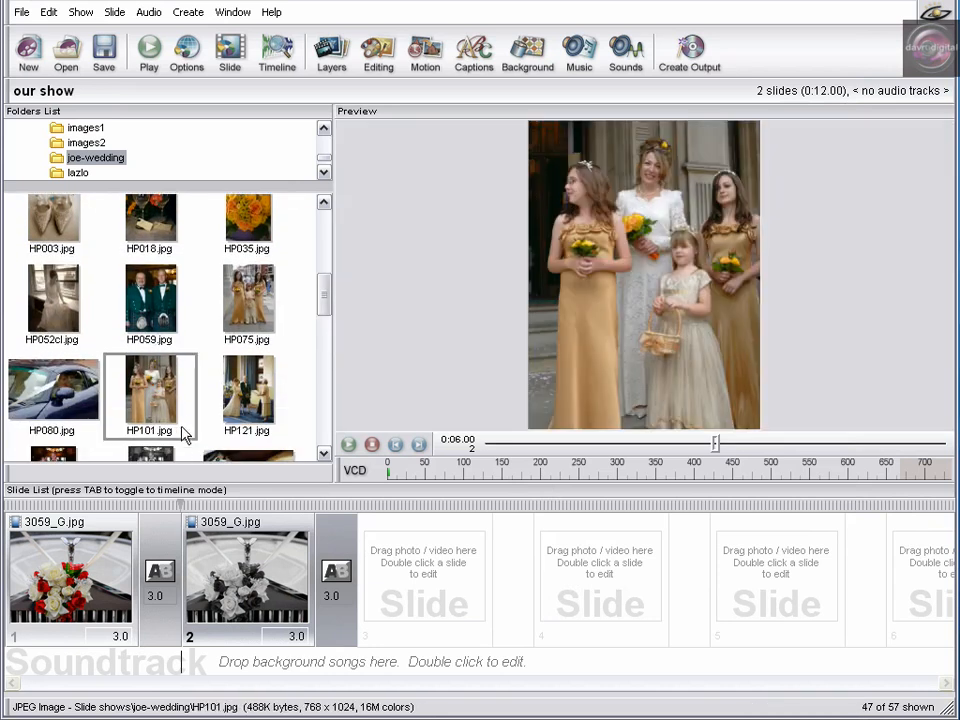
{"action": "left_click", "coordinate": [149, 395]}
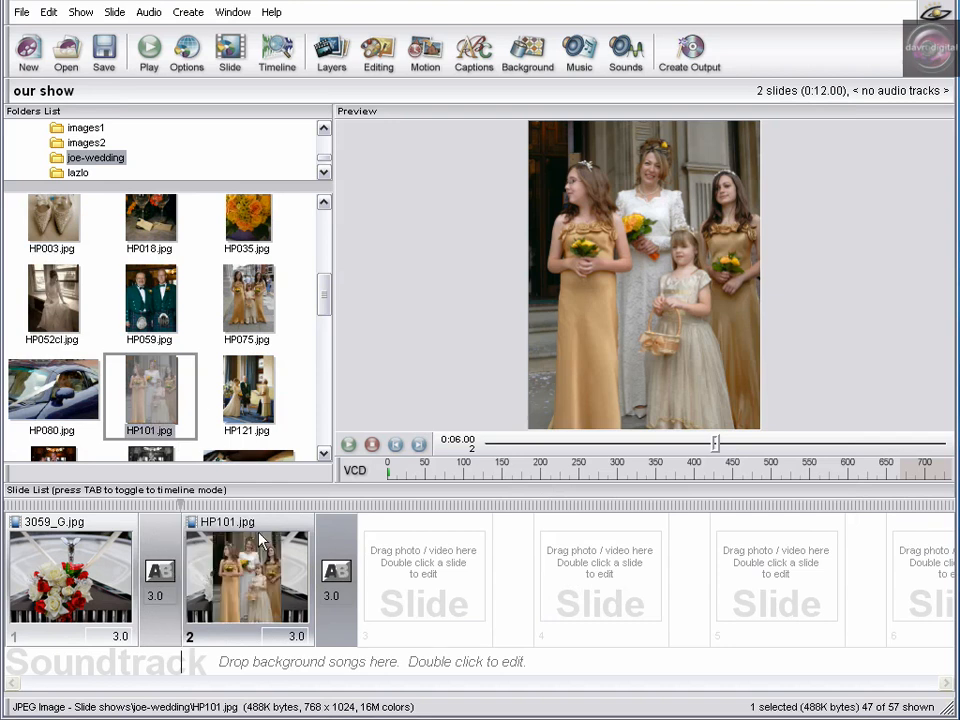
{"action": "mouse_move", "coordinate": [256, 575]}
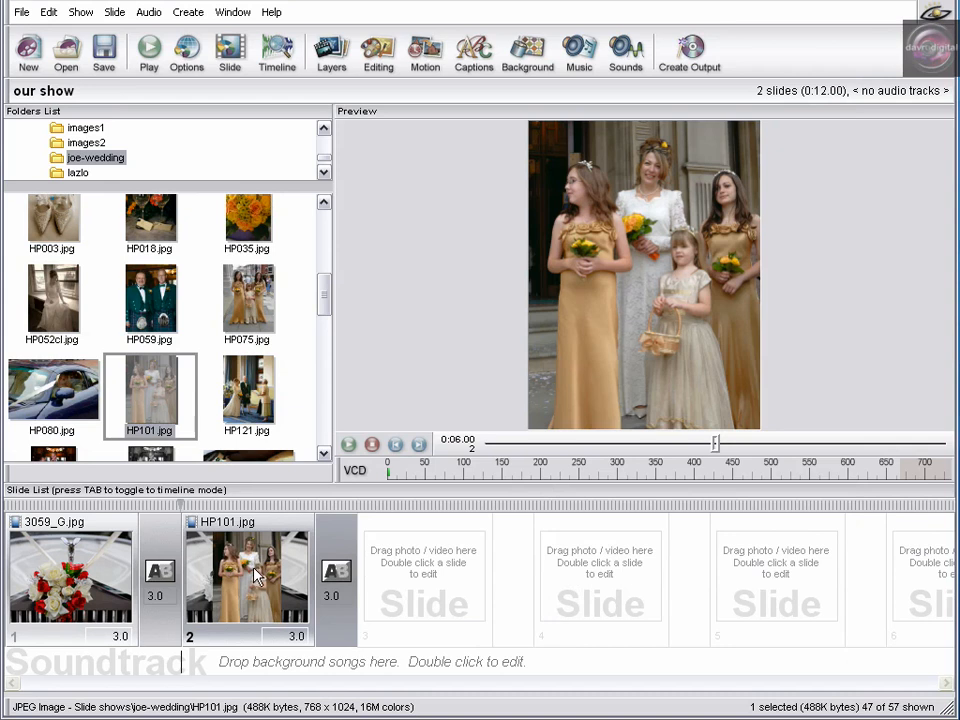
Start the bridesmaid photo at 30% at the left edge, then copy its end to slide 3.
{"action": "double_click", "coordinate": [247, 570]}
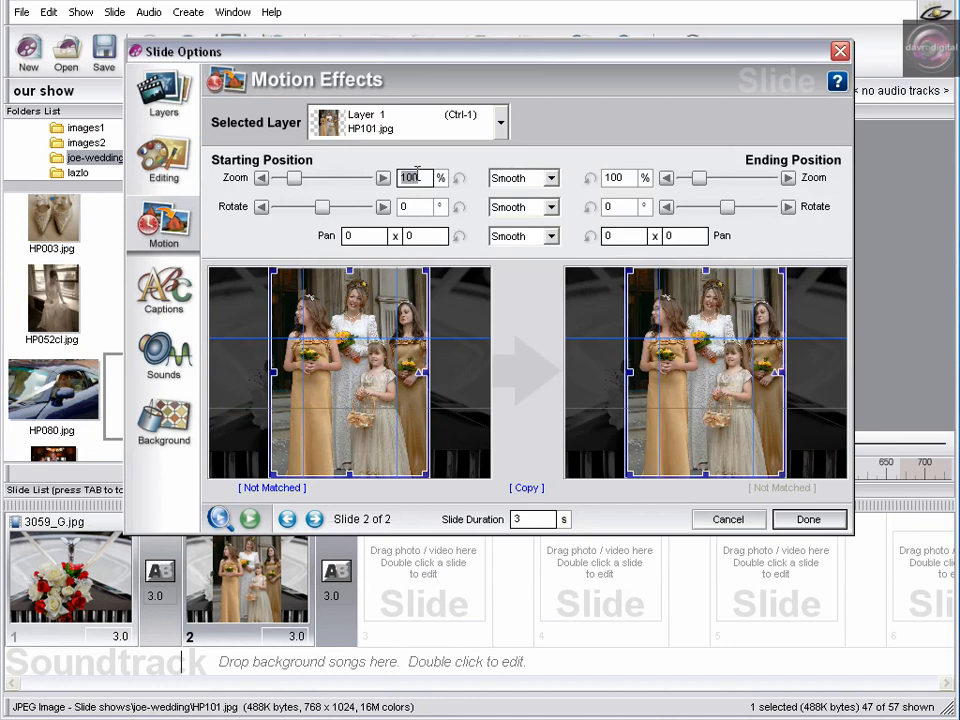
{"action": "type", "text": "30"}
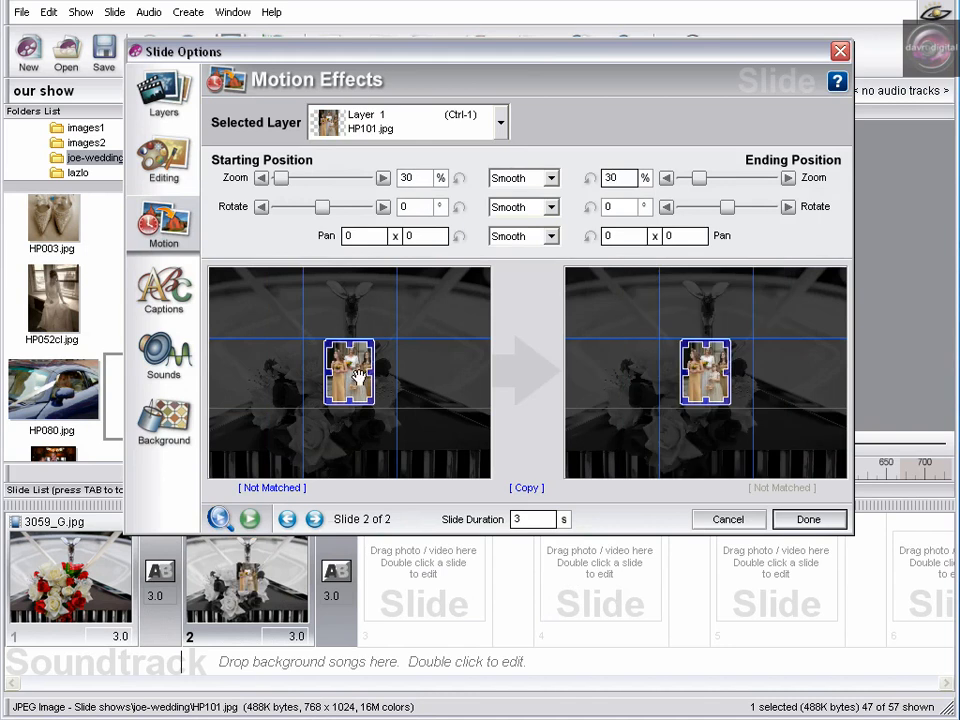
{"action": "left_click_drag", "start_coordinate": [349, 372], "coordinate": [327, 372]}
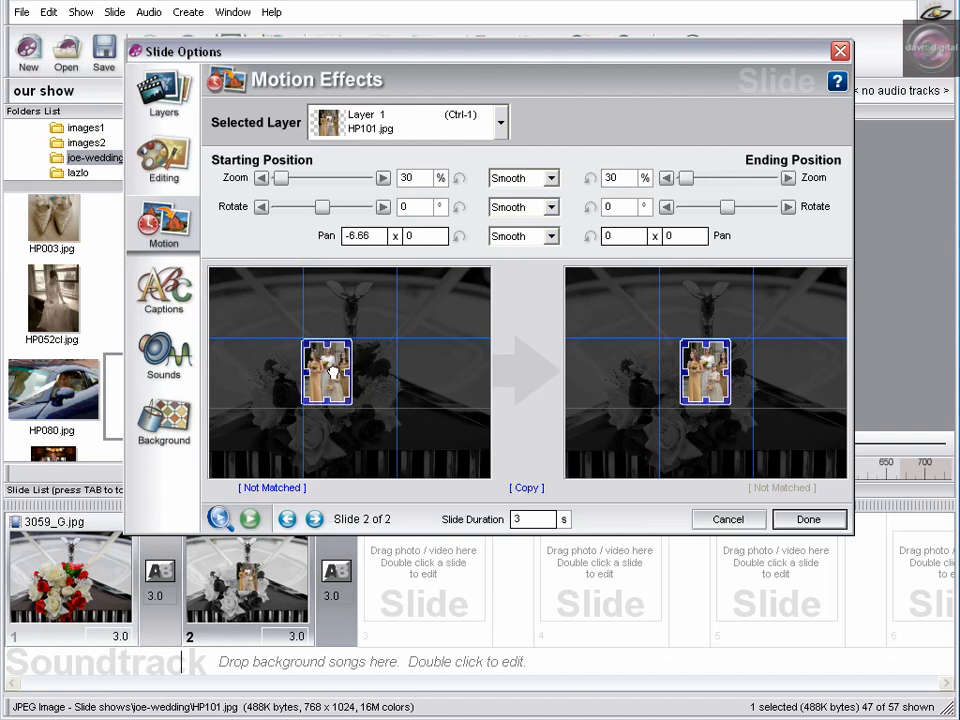
{"action": "left_click_drag", "start_coordinate": [327, 371], "coordinate": [217, 371]}
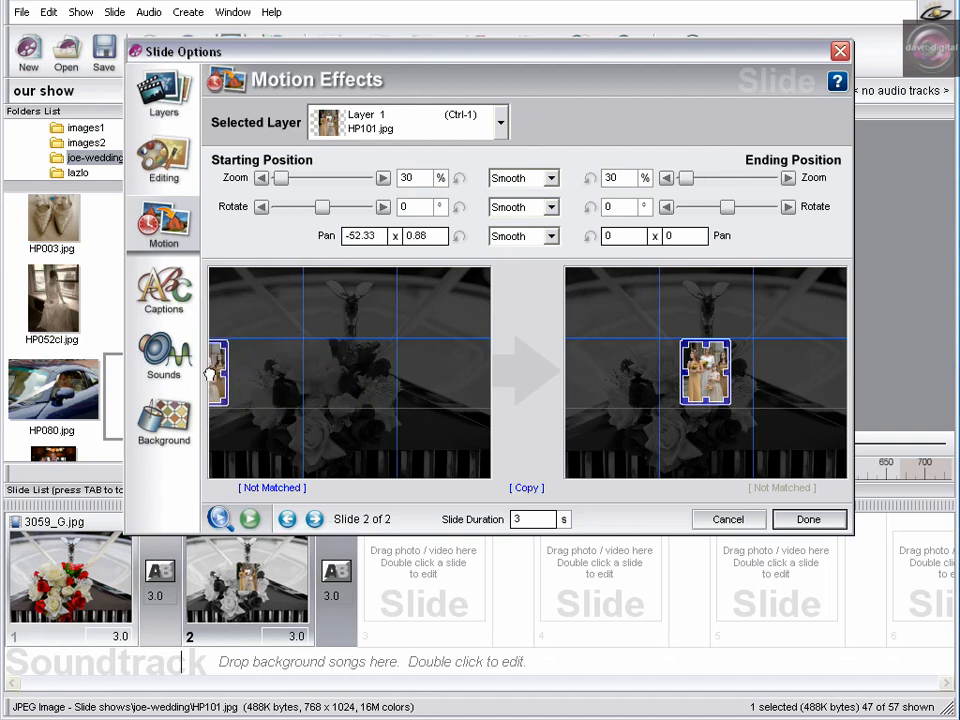
{"action": "left_click_drag", "start_coordinate": [218, 373], "coordinate": [222, 378]}
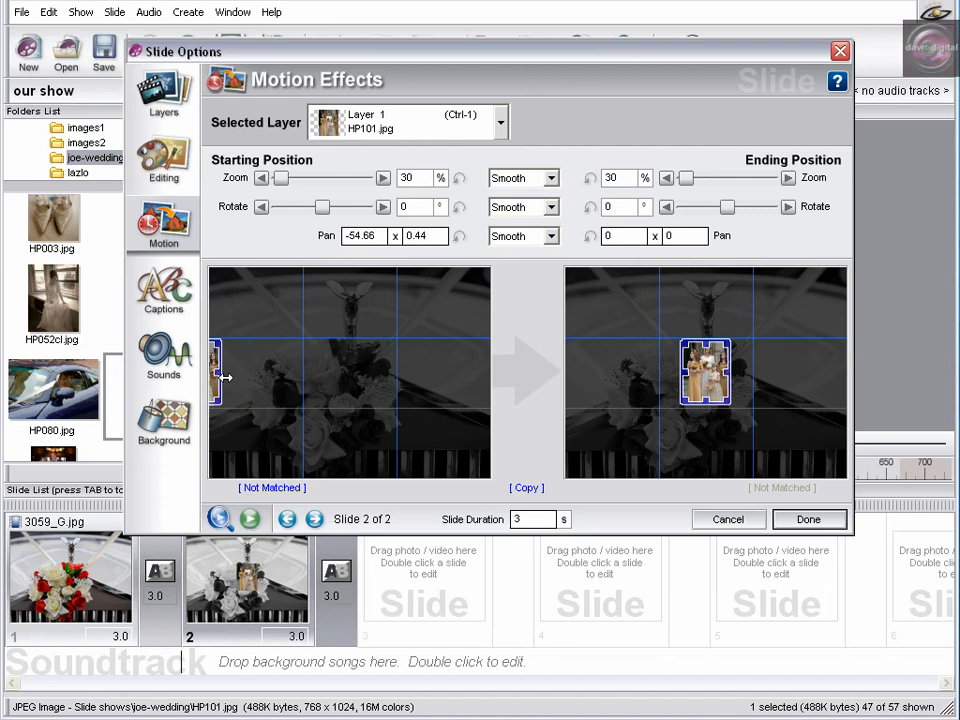
{"action": "mouse_move", "coordinate": [258, 392]}
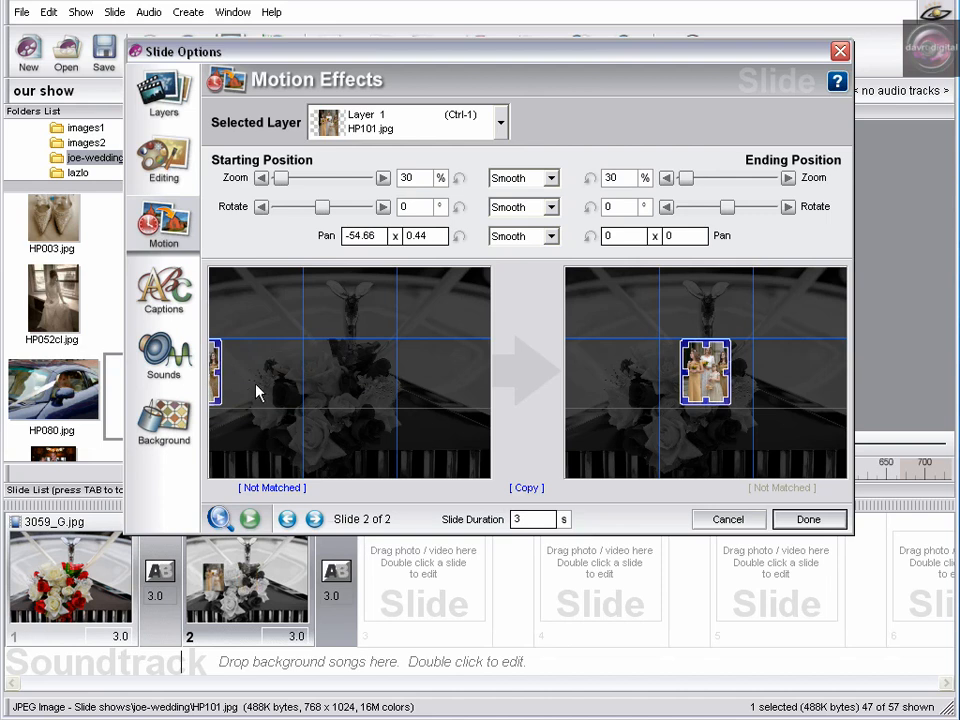
{"action": "mouse_move", "coordinate": [424, 425]}
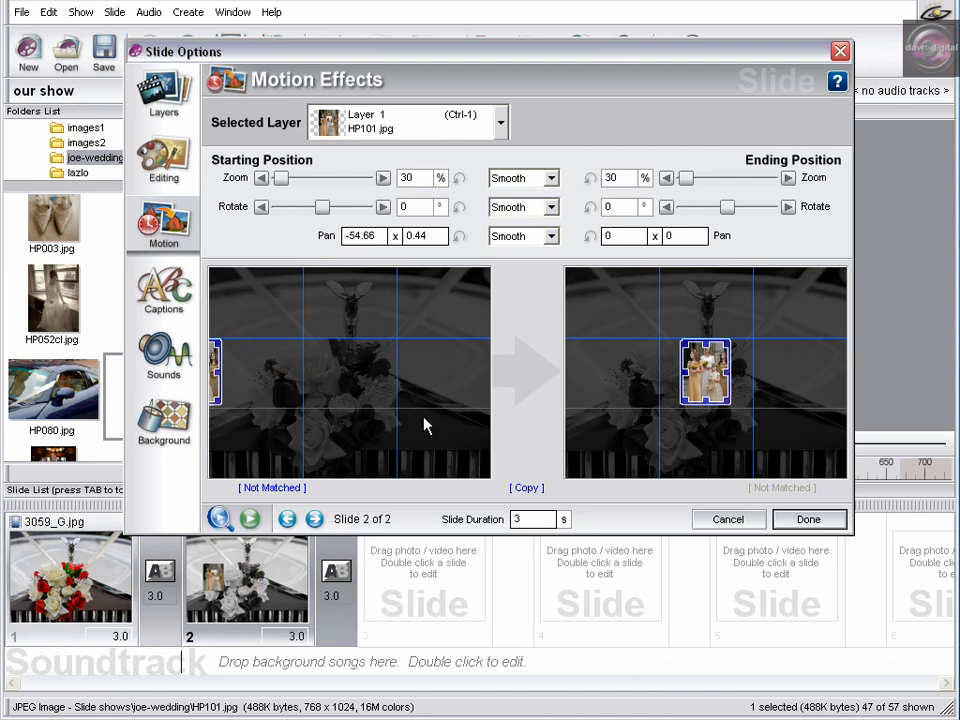
{"action": "left_click", "coordinate": [526, 488]}
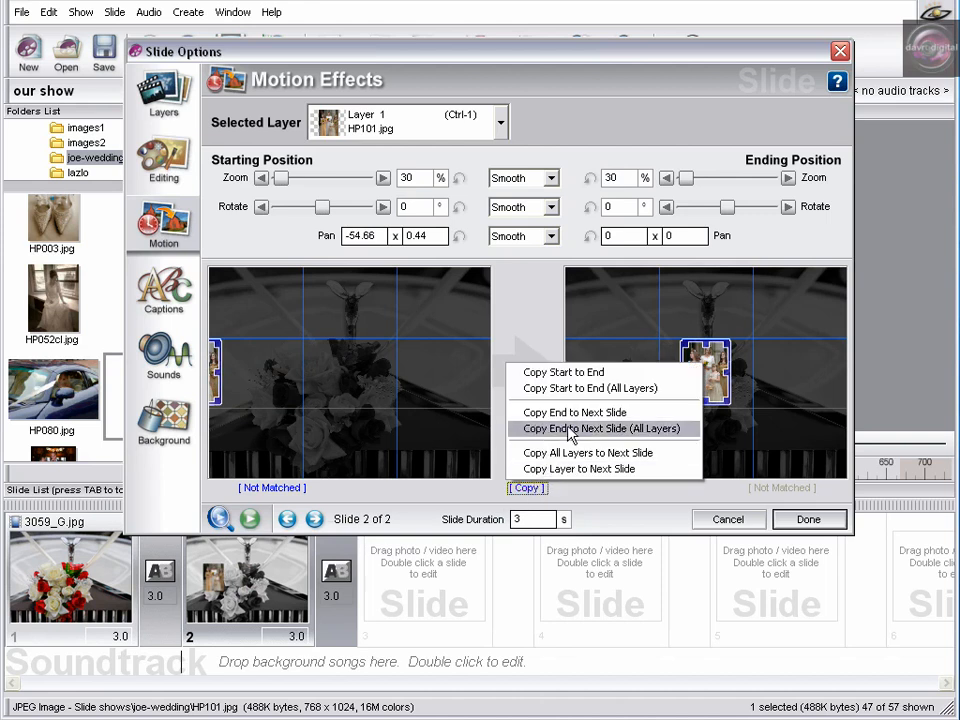
{"action": "mouse_move", "coordinate": [640, 437]}
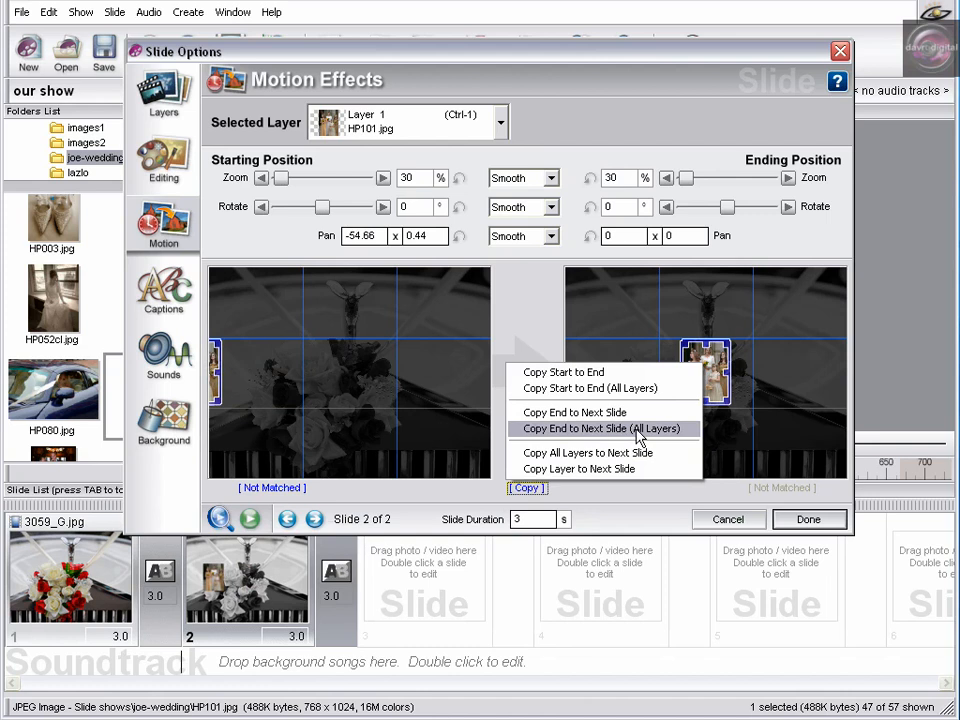
{"action": "left_click", "coordinate": [601, 428]}
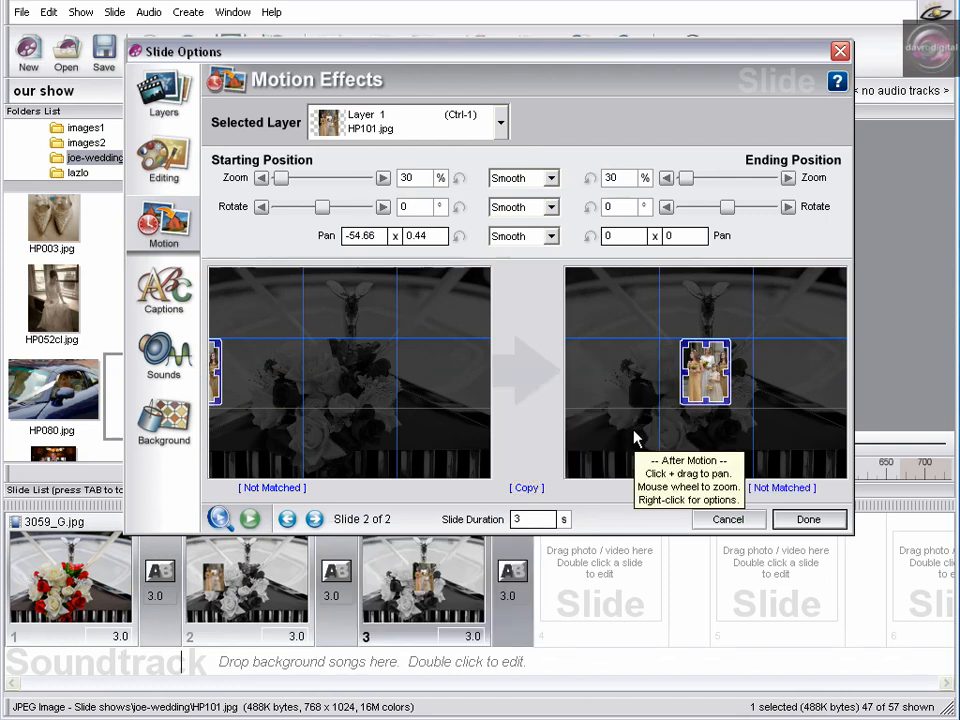
{"action": "mouse_move", "coordinate": [310, 530]}
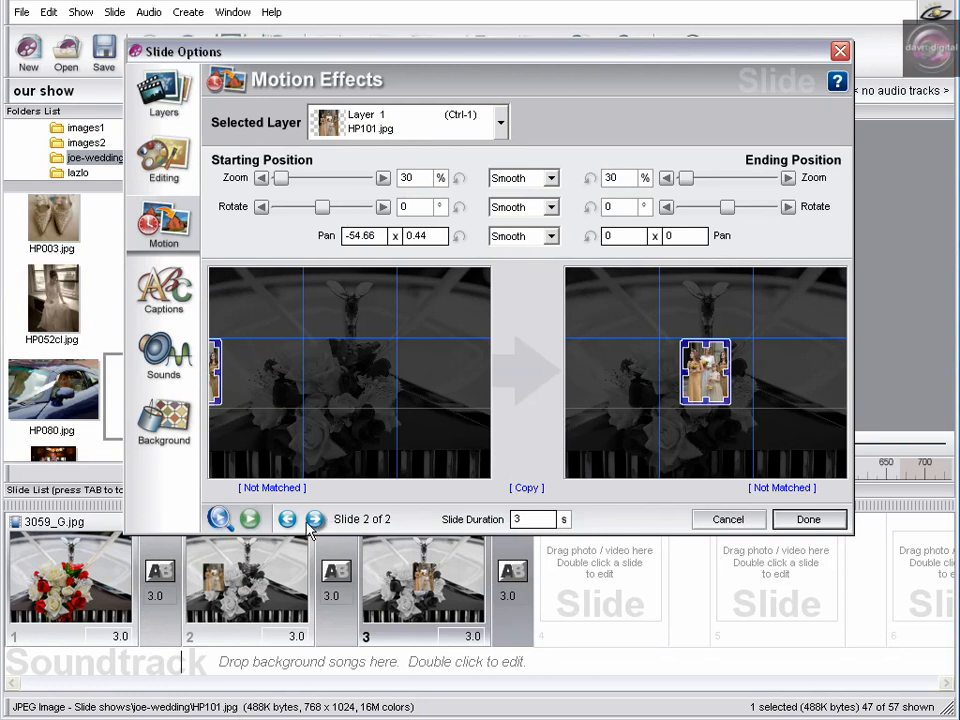
From slide 3, copy the centred bridesmaid end position into a new slide 4.
{"action": "left_click", "coordinate": [315, 519]}
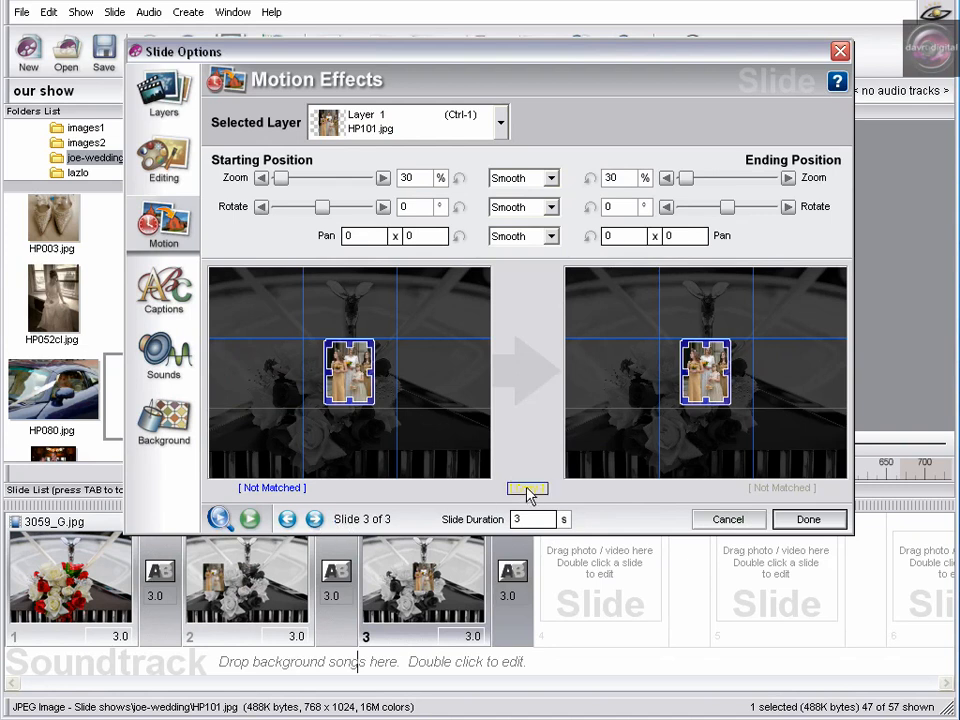
{"action": "left_click", "coordinate": [526, 488]}
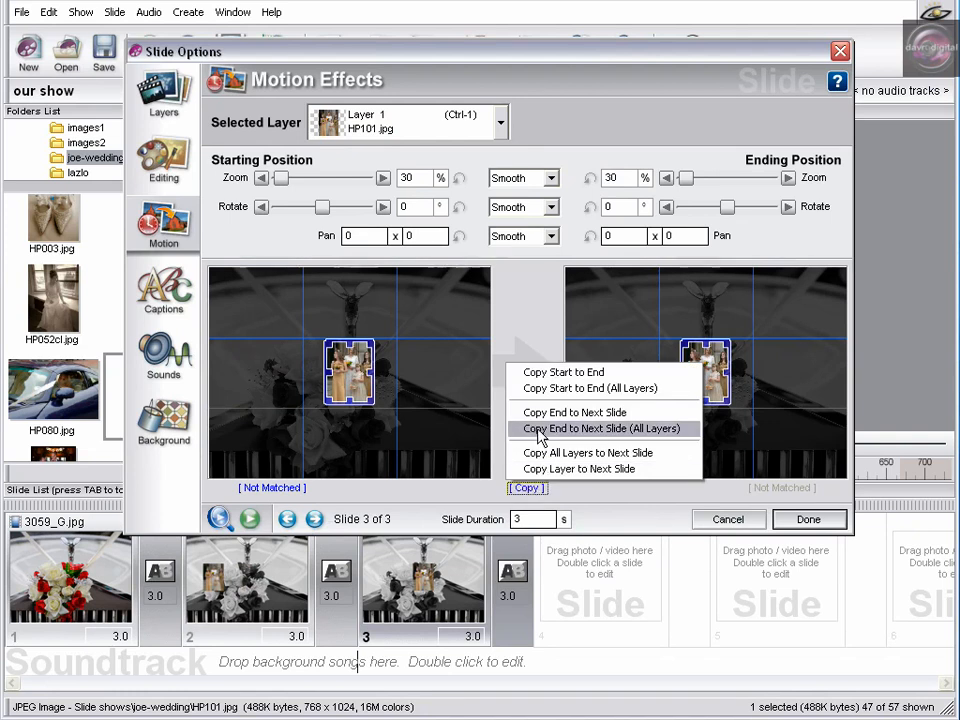
{"action": "left_click", "coordinate": [601, 428]}
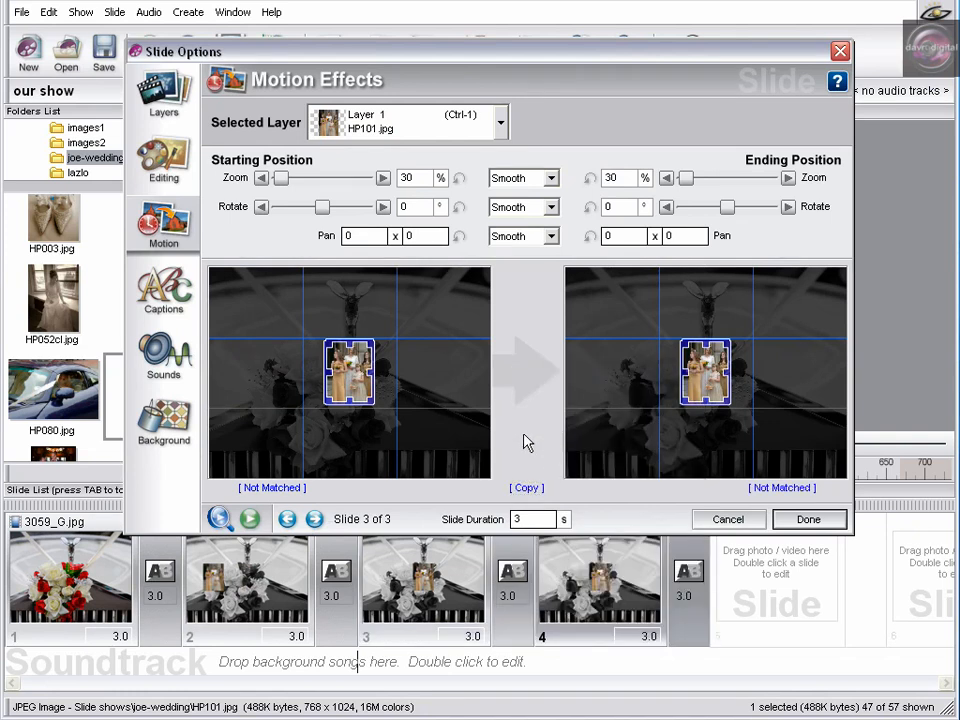
{"action": "mouse_move", "coordinate": [572, 632]}
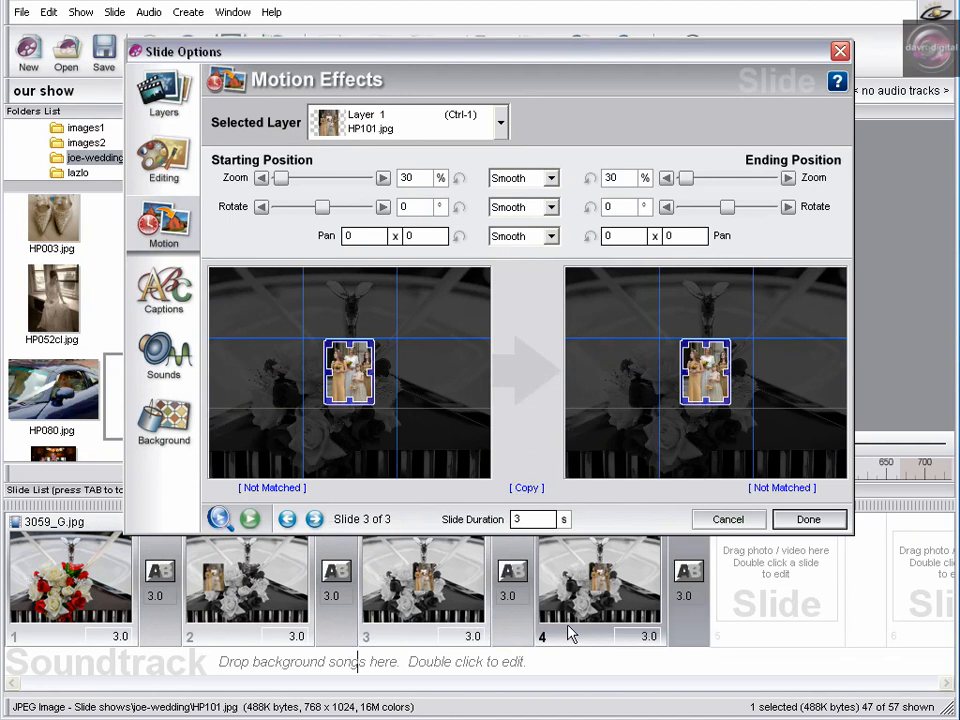
Zoom slide 4's bridesmaid photo to 80% and copy that ending into slide 5.
{"action": "left_click", "coordinate": [315, 519]}
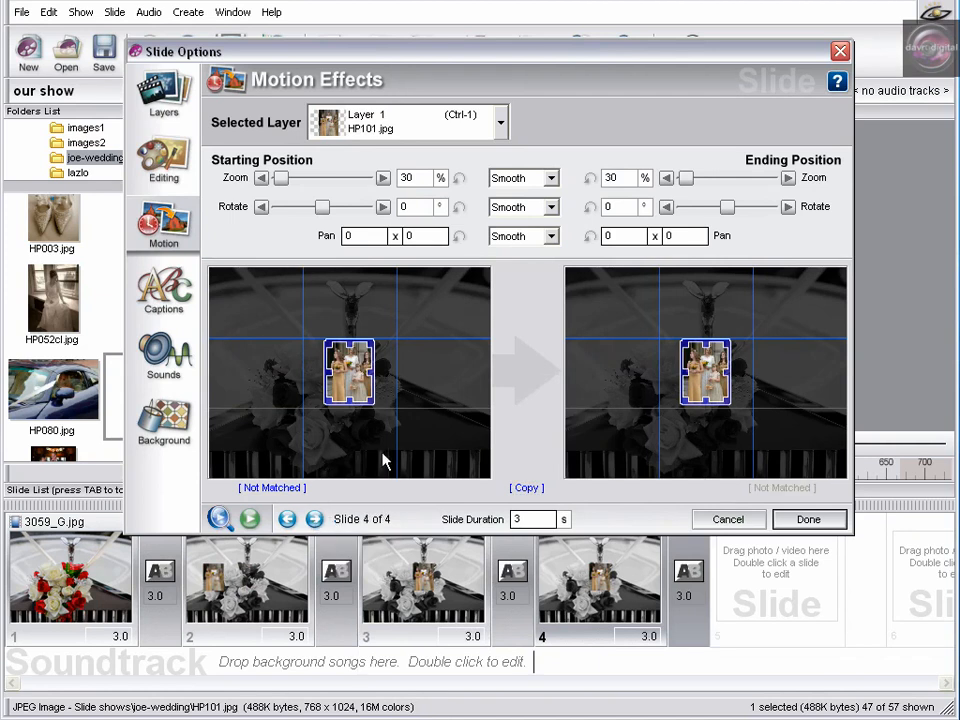
{"action": "mouse_move", "coordinate": [590, 354]}
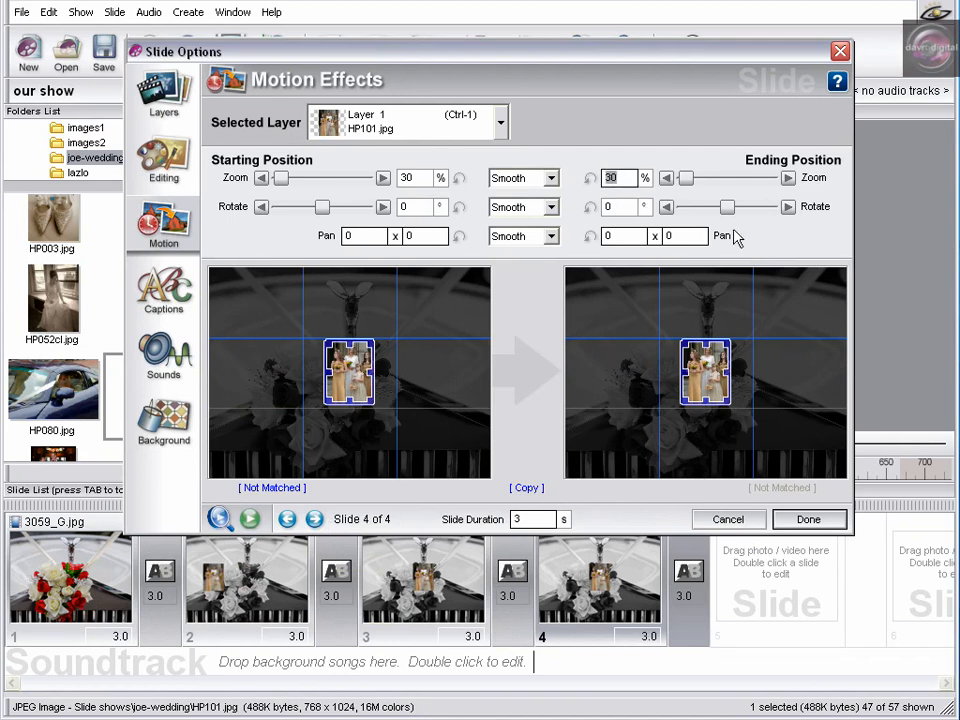
{"action": "mouse_move", "coordinate": [668, 397]}
{"action": "type", "text": "80"}
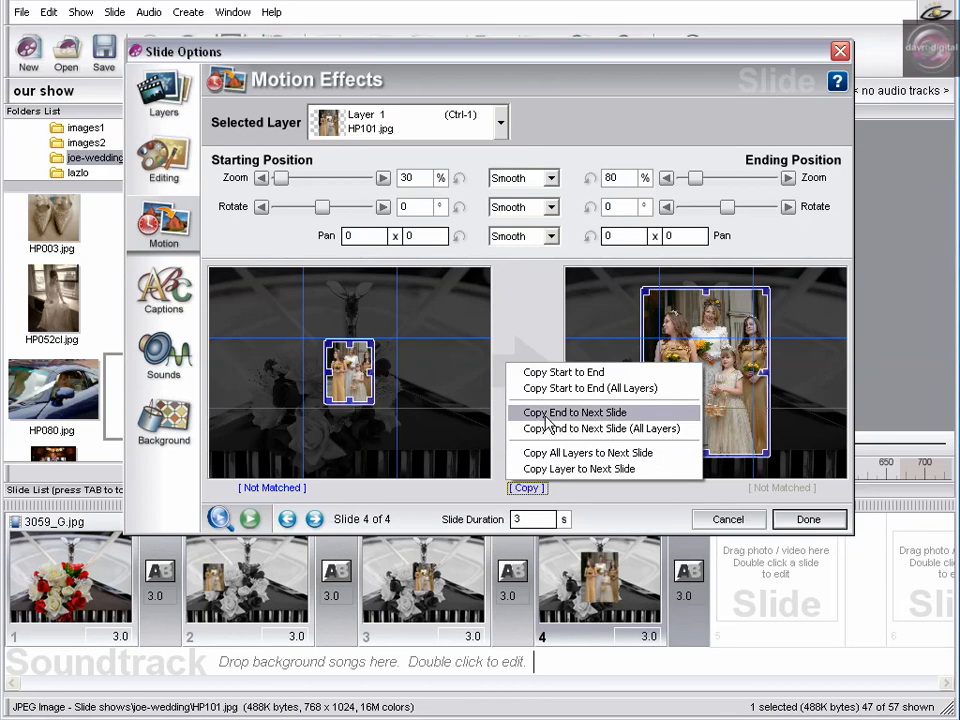
{"action": "mouse_move", "coordinate": [600, 428]}
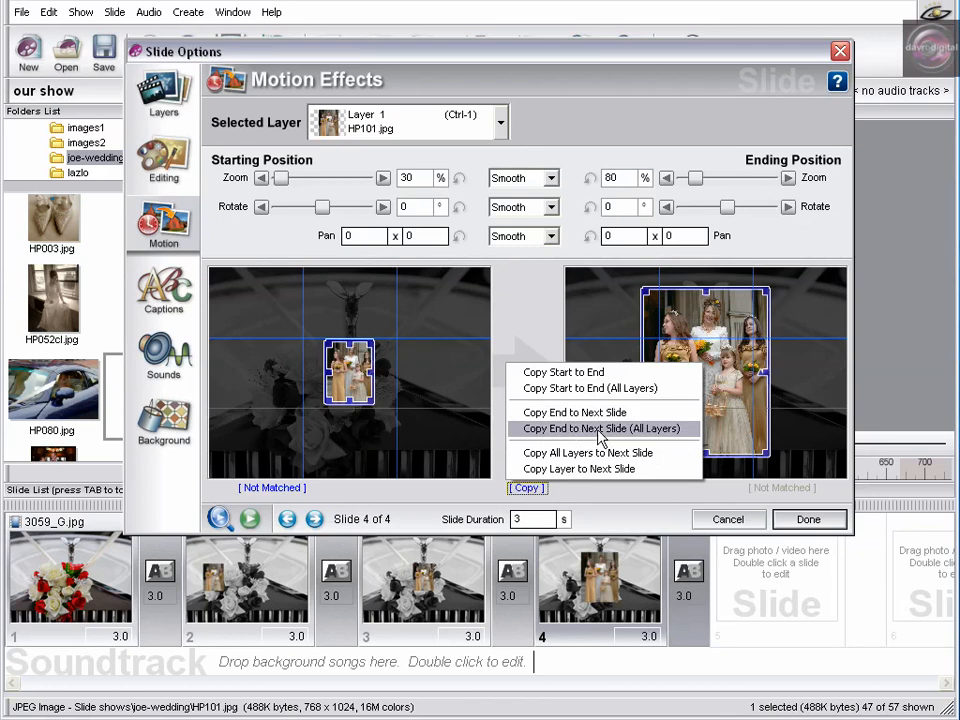
{"action": "left_click", "coordinate": [602, 428]}
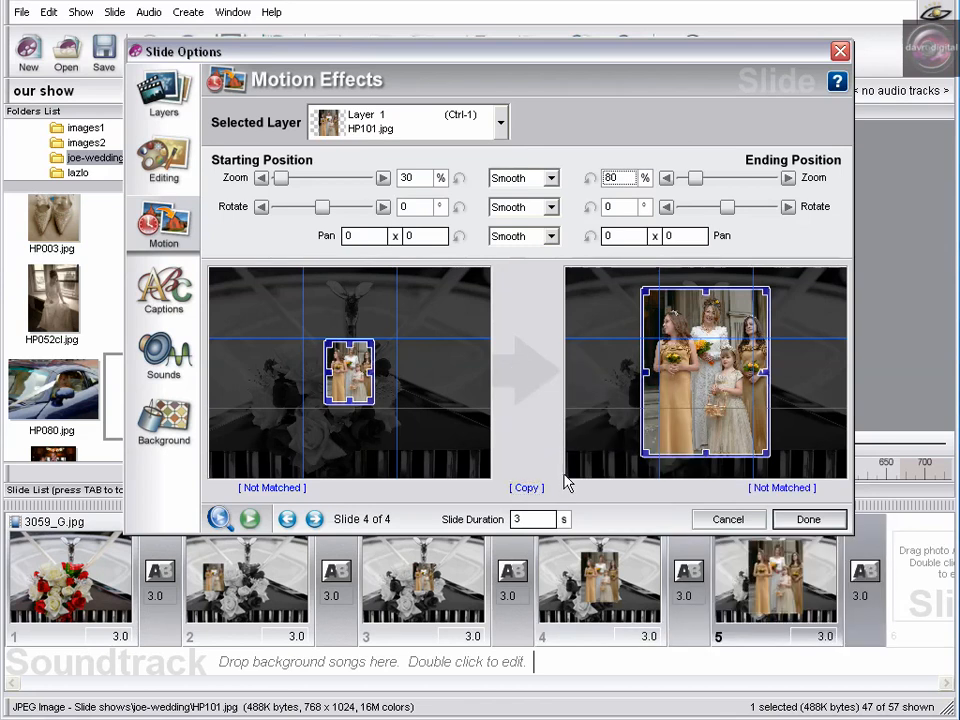
{"action": "mouse_move", "coordinate": [525, 488]}
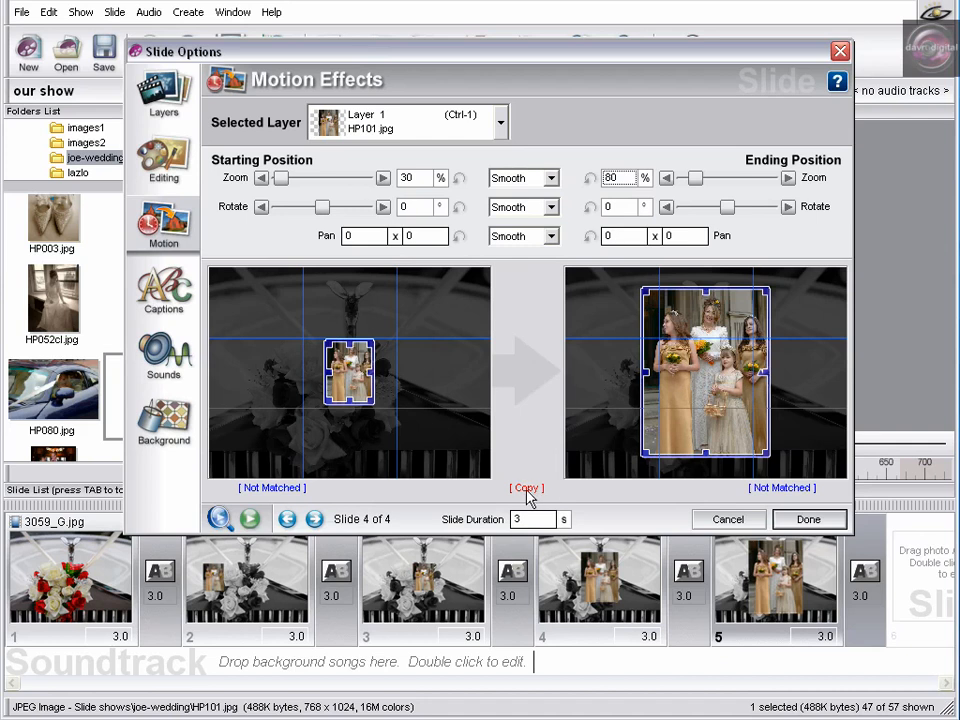
{"action": "left_click", "coordinate": [526, 488]}
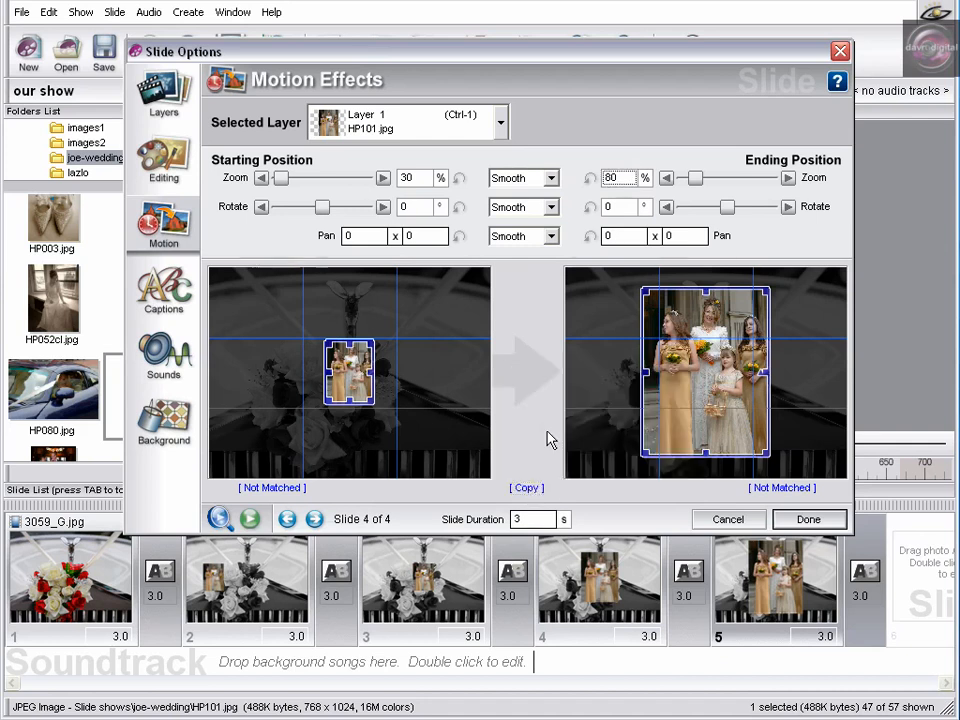
{"action": "mouse_move", "coordinate": [612, 480]}
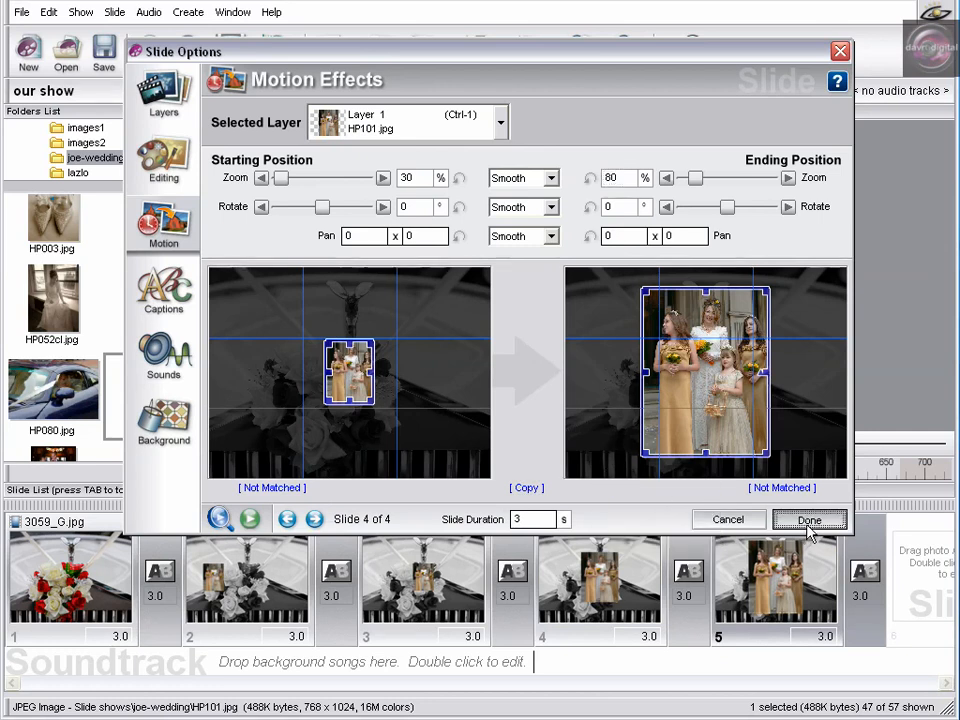
Close the slide settings, preview the show, and zero the slide 2–3 transition.
{"action": "left_click", "coordinate": [809, 519]}
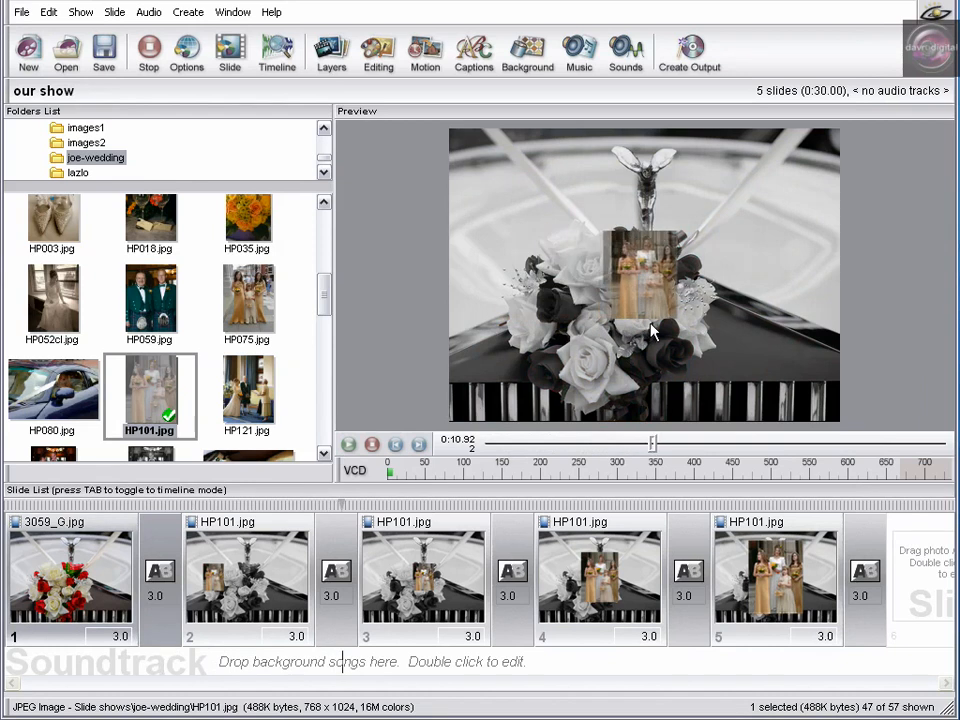
{"action": "left_click", "coordinate": [372, 444]}
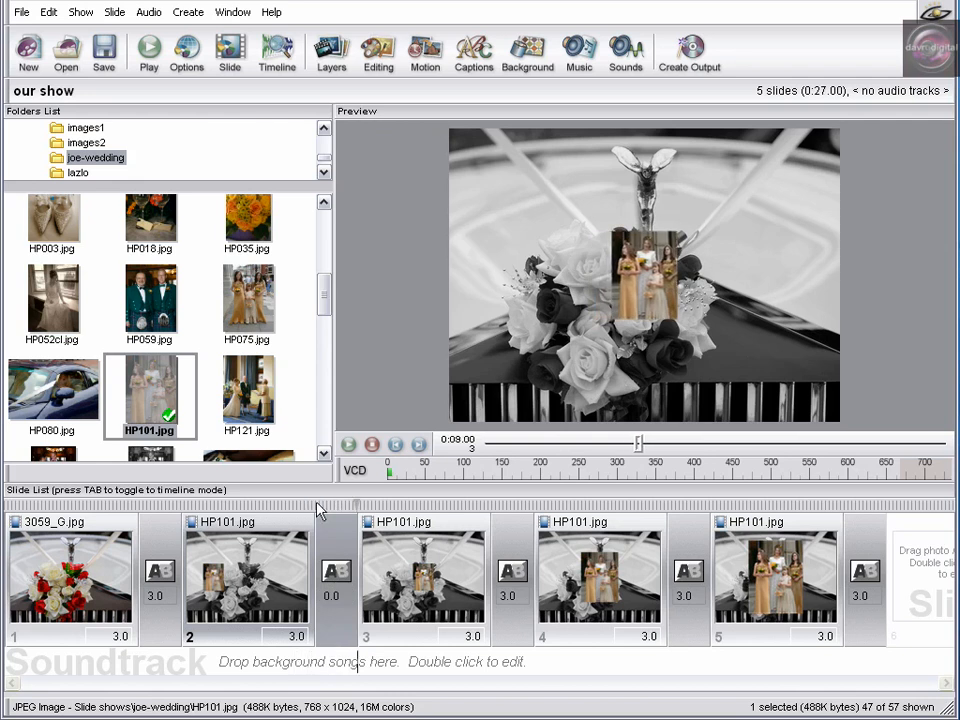
{"action": "mouse_move", "coordinate": [360, 515]}
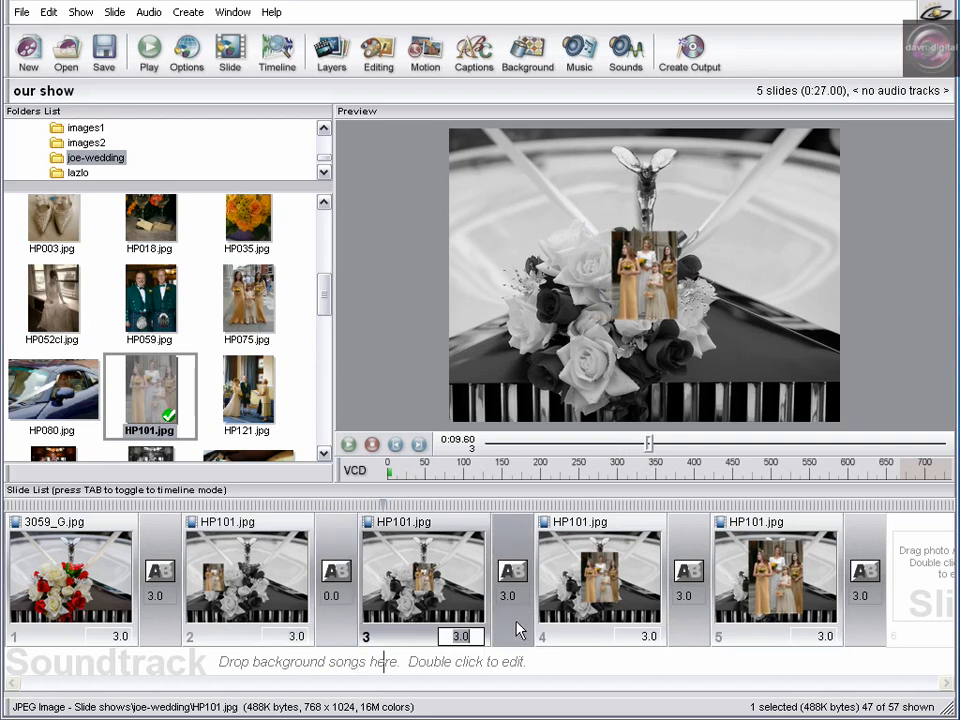
Time slides 3, 4, 5 at 1, 6, 2 seconds with zero transitions, then open slide 5.
{"action": "type", "text": "1"}
{"action": "left_click", "coordinate": [686, 595]}
{"action": "type", "text": "0"}
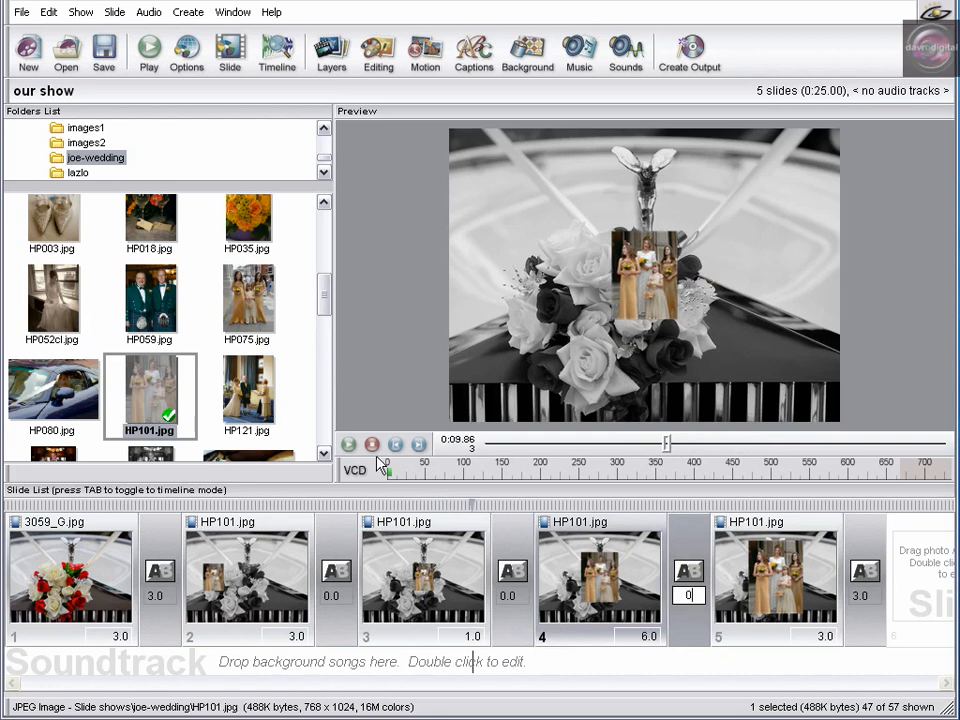
{"action": "left_click", "coordinate": [147, 51]}
{"action": "type", "text": "2"}
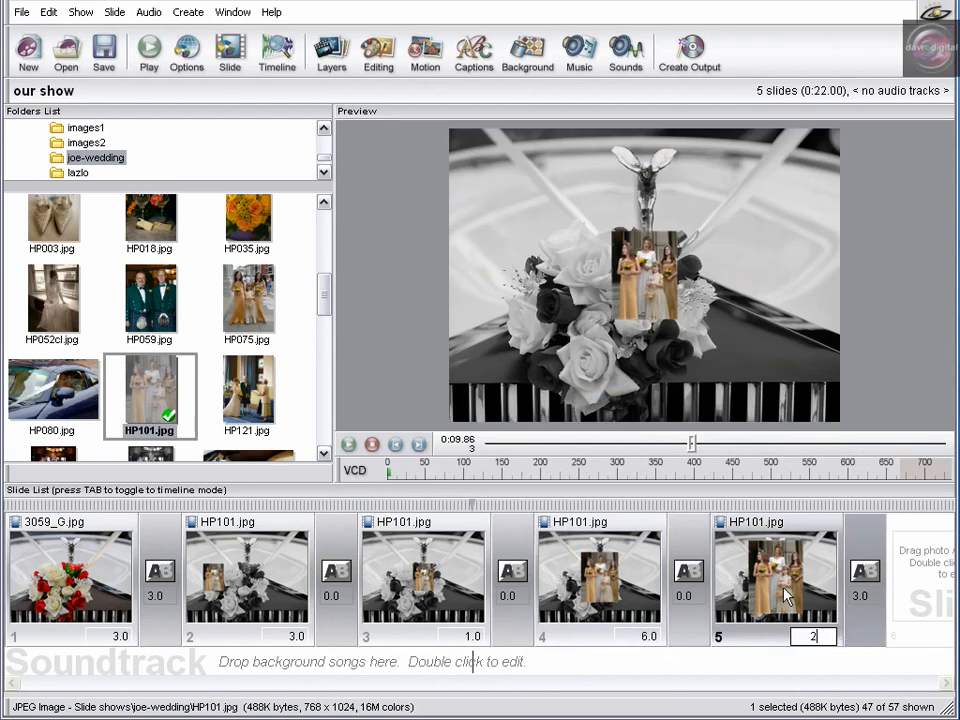
{"action": "double_click", "coordinate": [775, 580]}
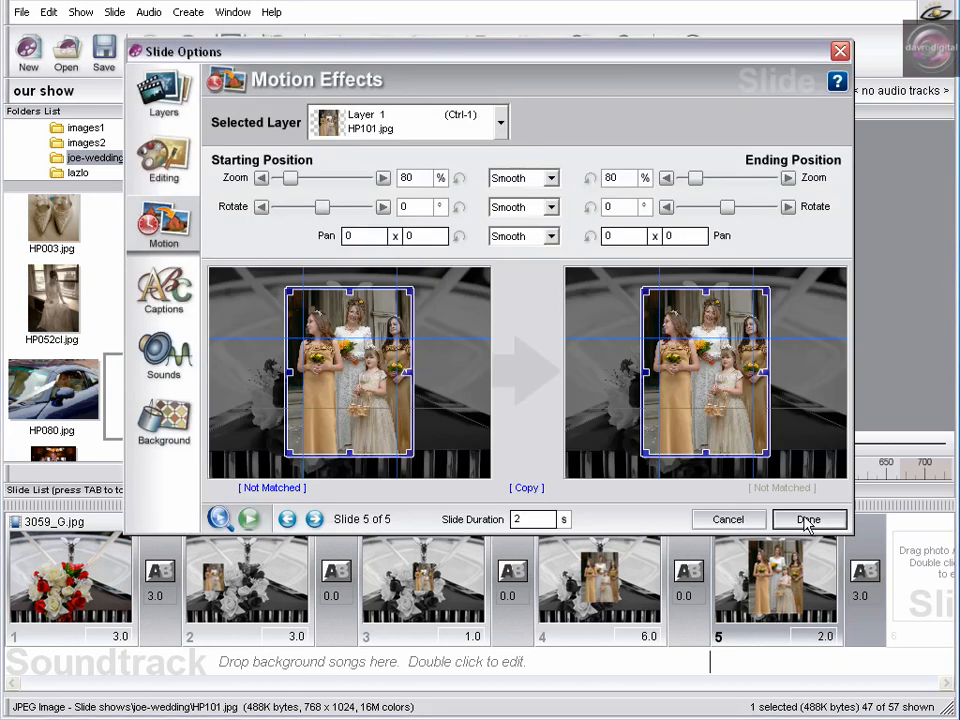
Close slide 5's settings and put group photo HP183.jpg onto slide 5.
{"action": "left_click", "coordinate": [808, 519]}
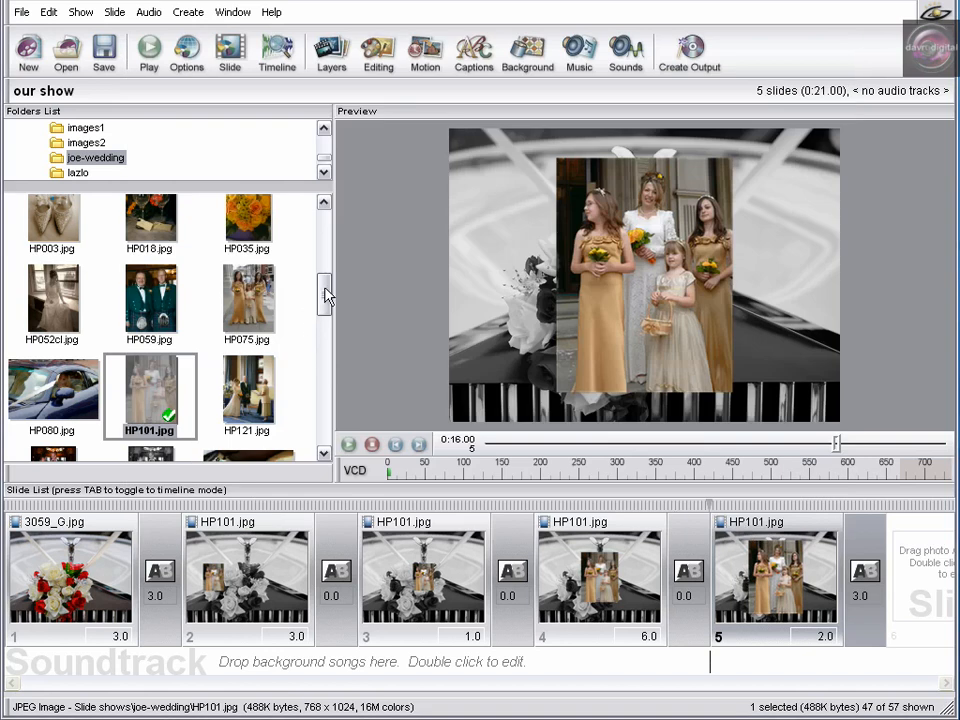
{"action": "scroll", "scroll_direction": "down", "scroll_amount": 3}
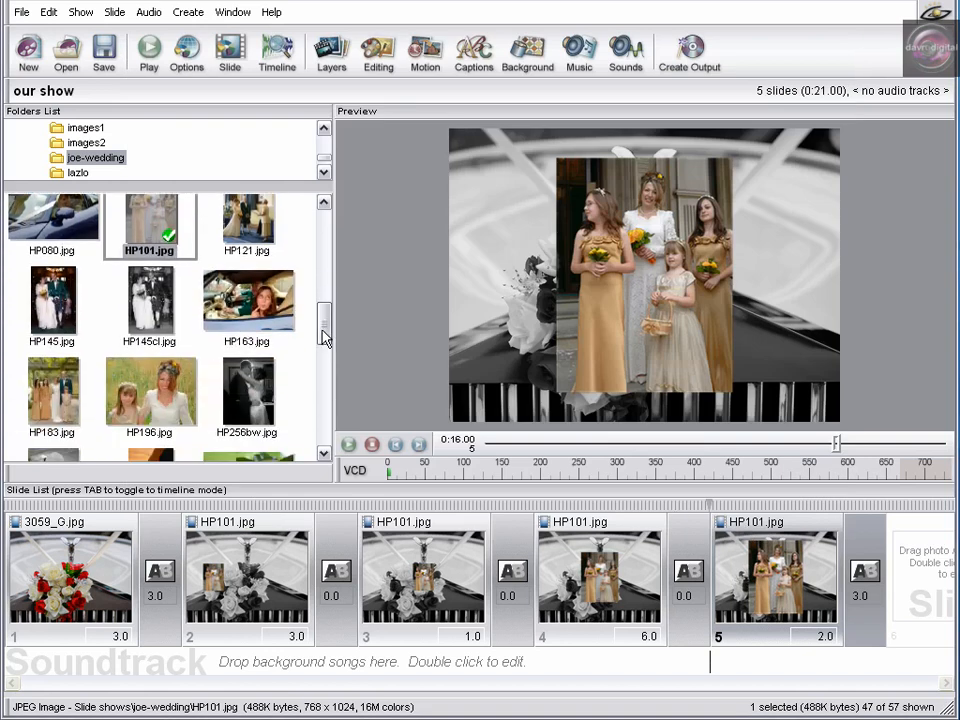
{"action": "left_click", "coordinate": [52, 397]}
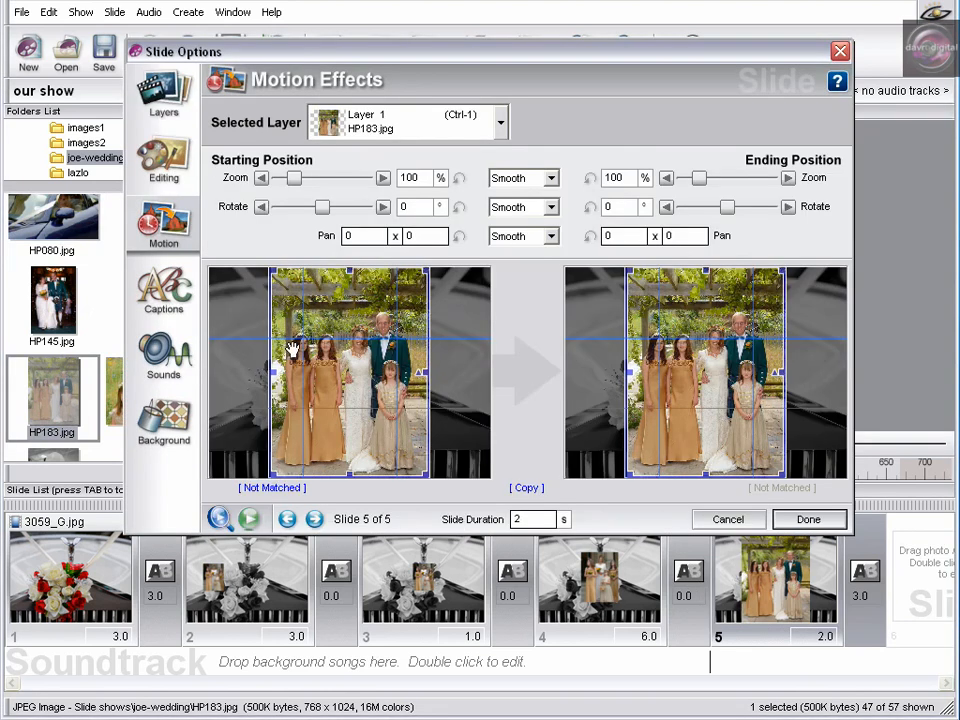
In slide 5's layers, move HP183.jpg below HP101.jpg, making HP101.jpg layer 1, and select HP183.jpg.
{"action": "left_click", "coordinate": [163, 95]}
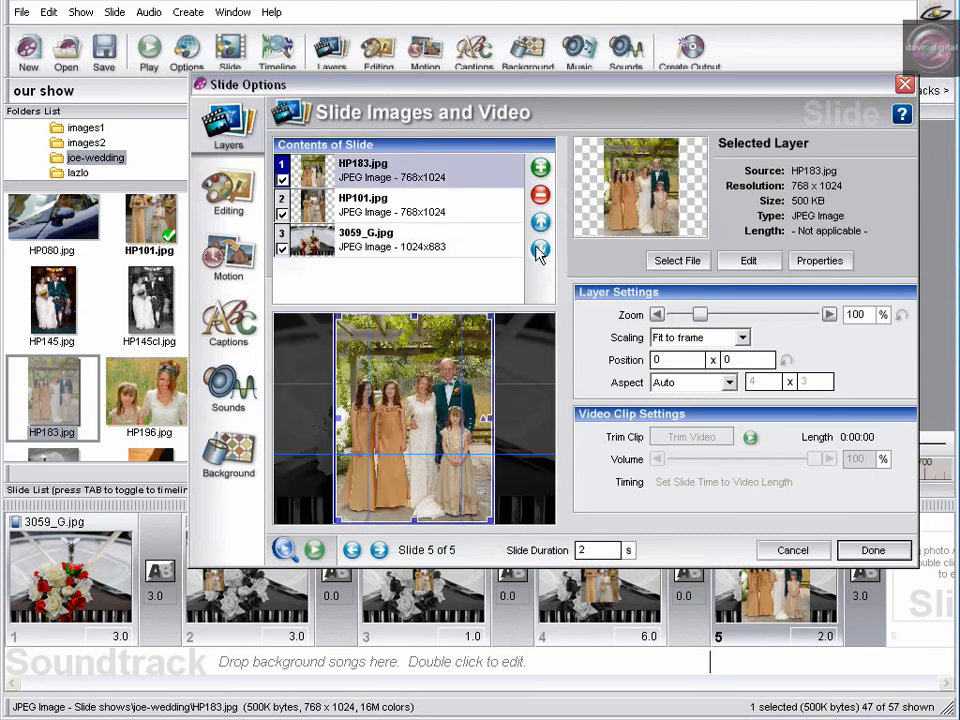
{"action": "left_click", "coordinate": [541, 250]}
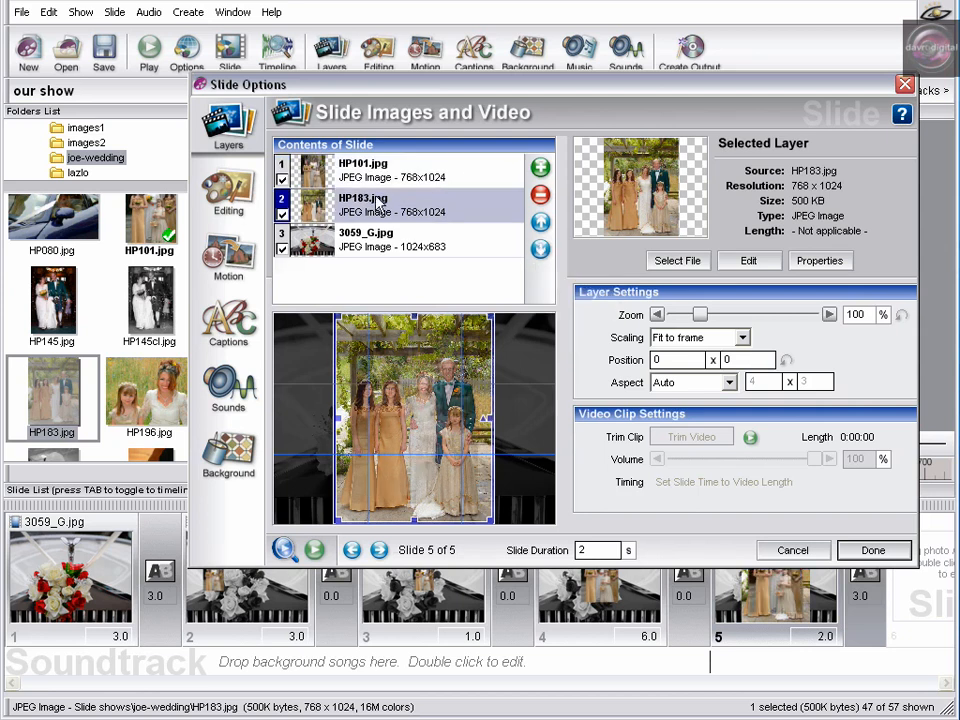
{"action": "left_click", "coordinate": [228, 255]}
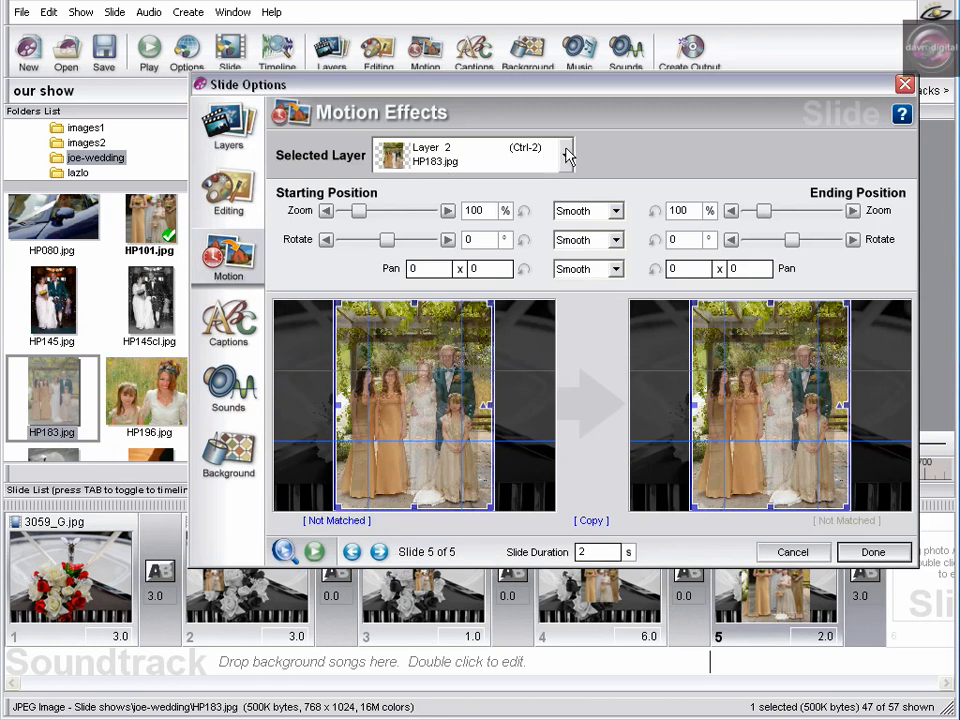
Give HP183 30% starting and ending zoom, with its starting position off the upper left.
{"action": "left_click", "coordinate": [567, 155]}
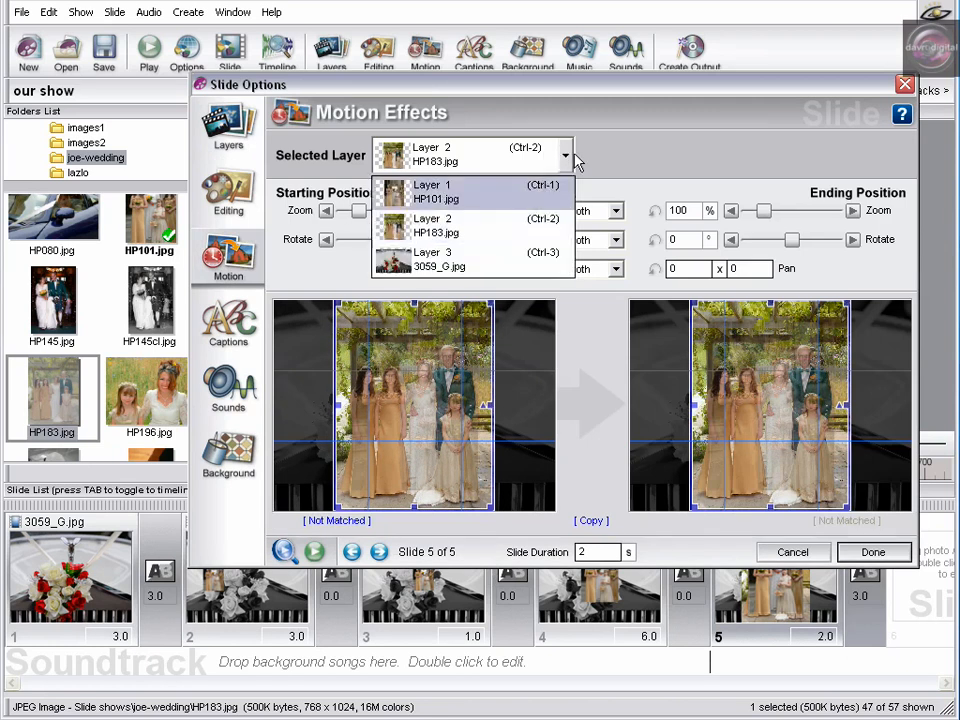
{"action": "left_click", "coordinate": [440, 225]}
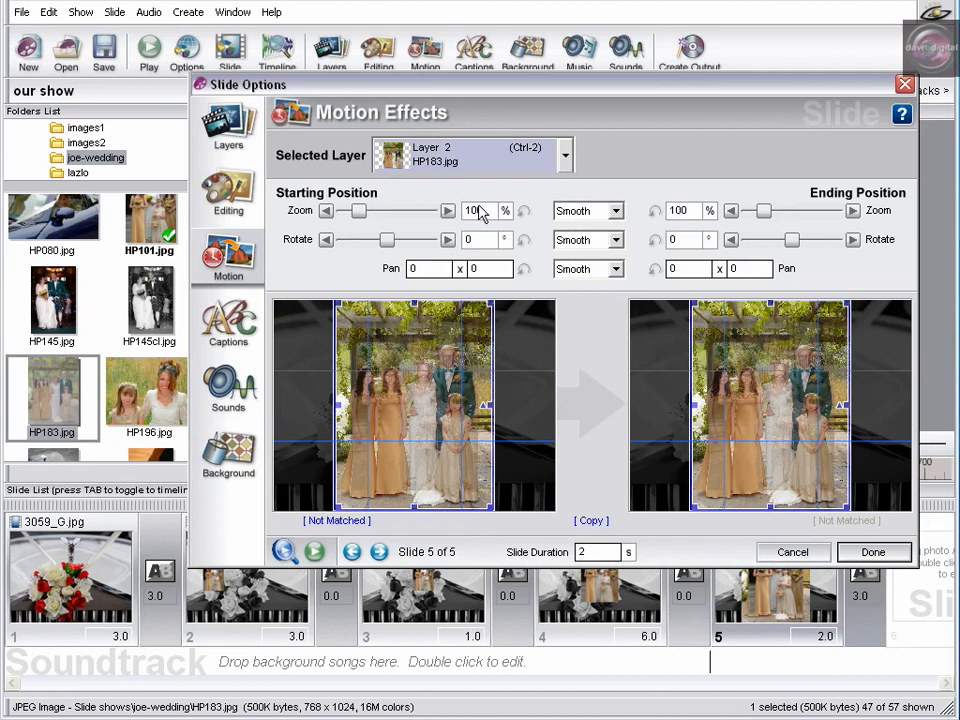
{"action": "left_click", "coordinate": [476, 210]}
{"action": "type", "text": "30"}
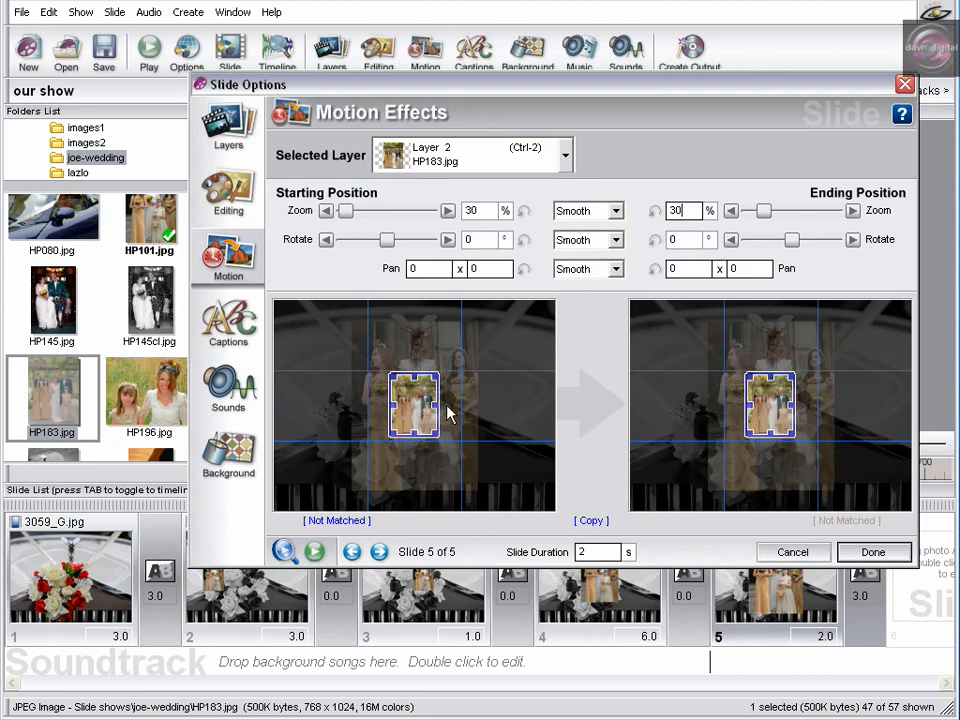
{"action": "mouse_move", "coordinate": [420, 408]}
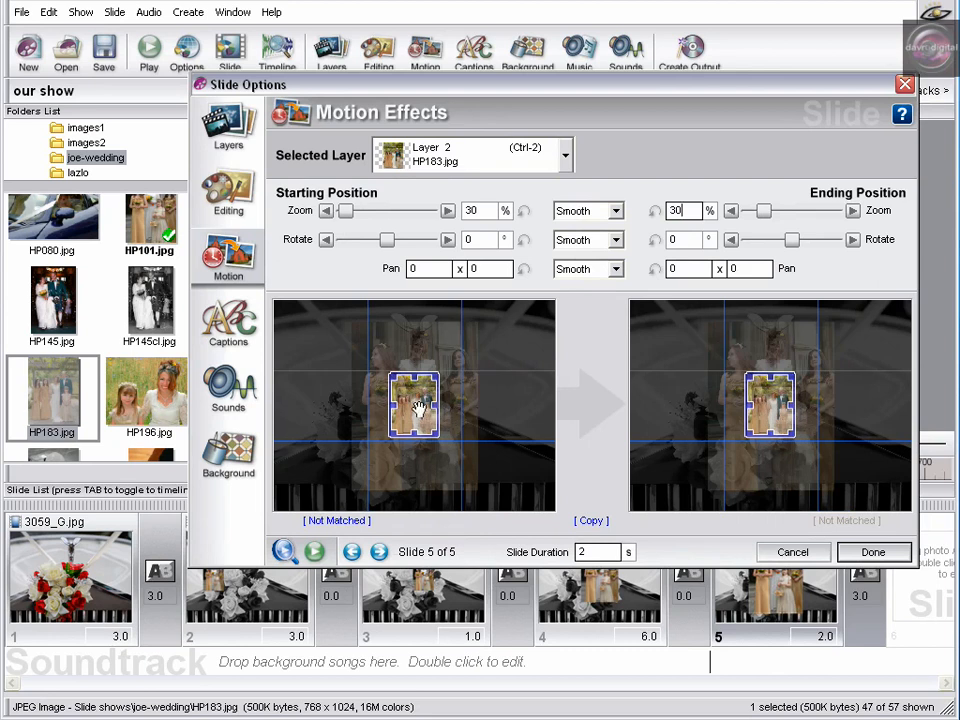
{"action": "left_click_drag", "start_coordinate": [413, 405], "coordinate": [322, 345]}
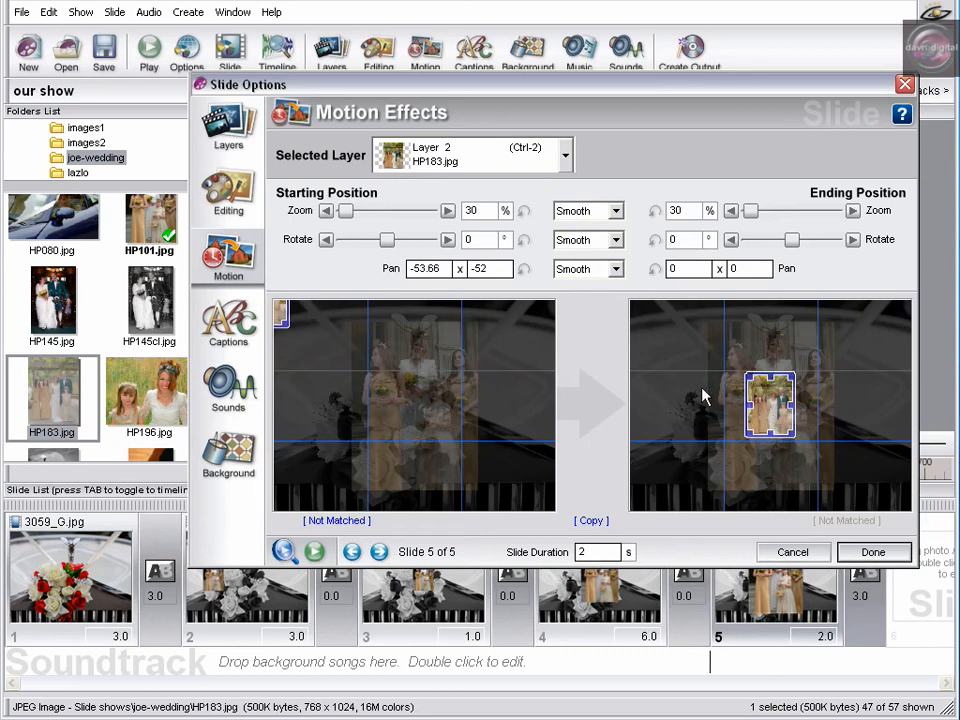
{"action": "left_click", "coordinate": [564, 155]}
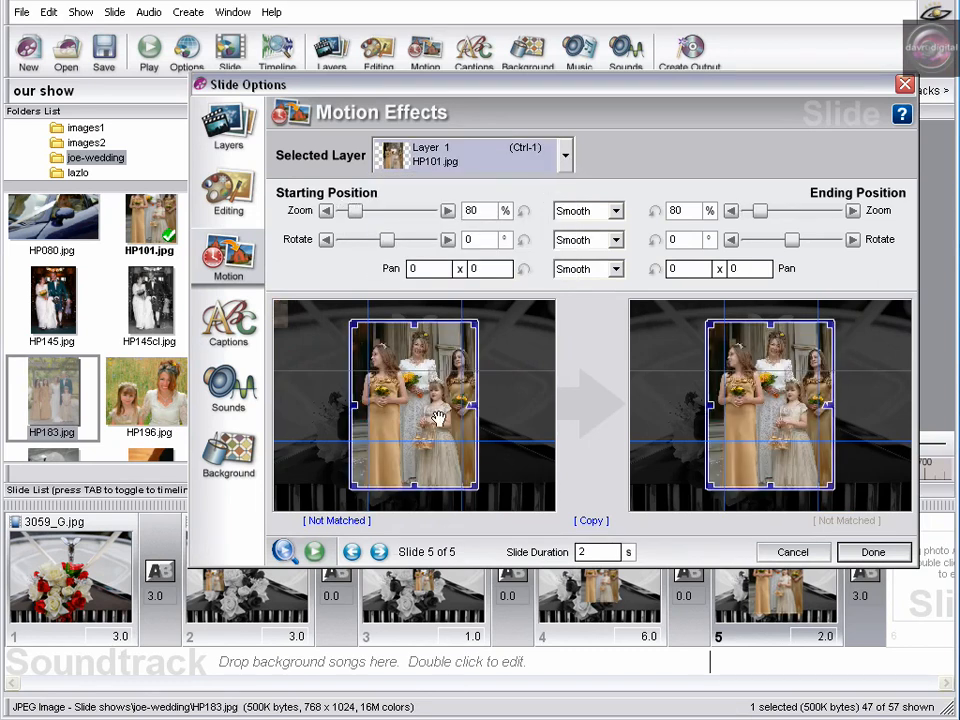
{"action": "mouse_move", "coordinate": [800, 405]}
{"action": "type", "text": "6"}
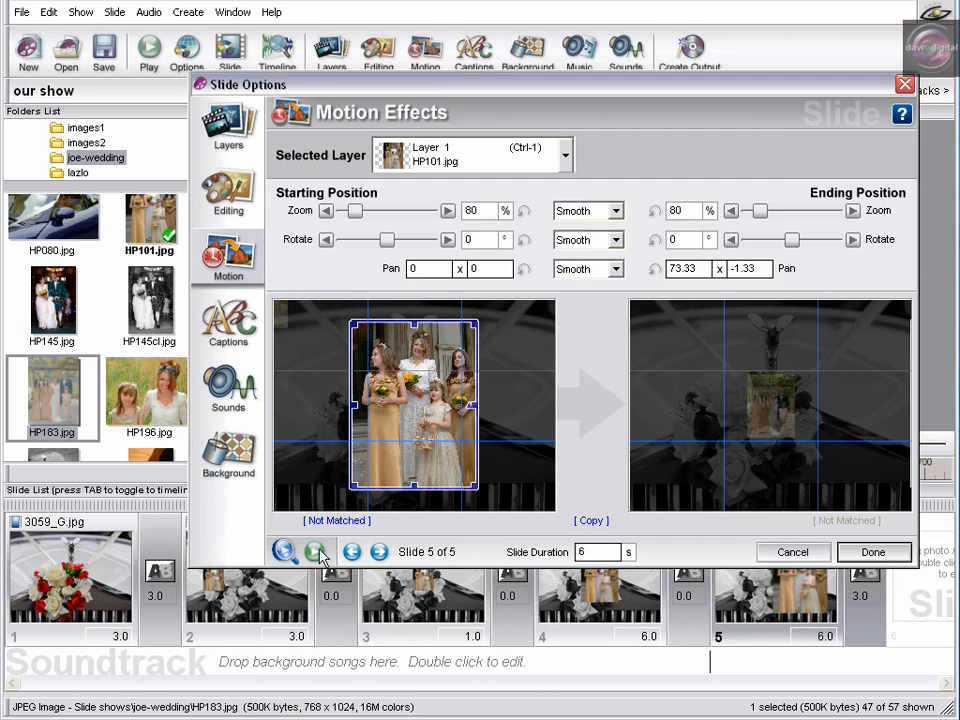
Preview HP101 panning right to 73.33 x -1.33 over the 6-second slide 5.
{"action": "left_click", "coordinate": [315, 551]}
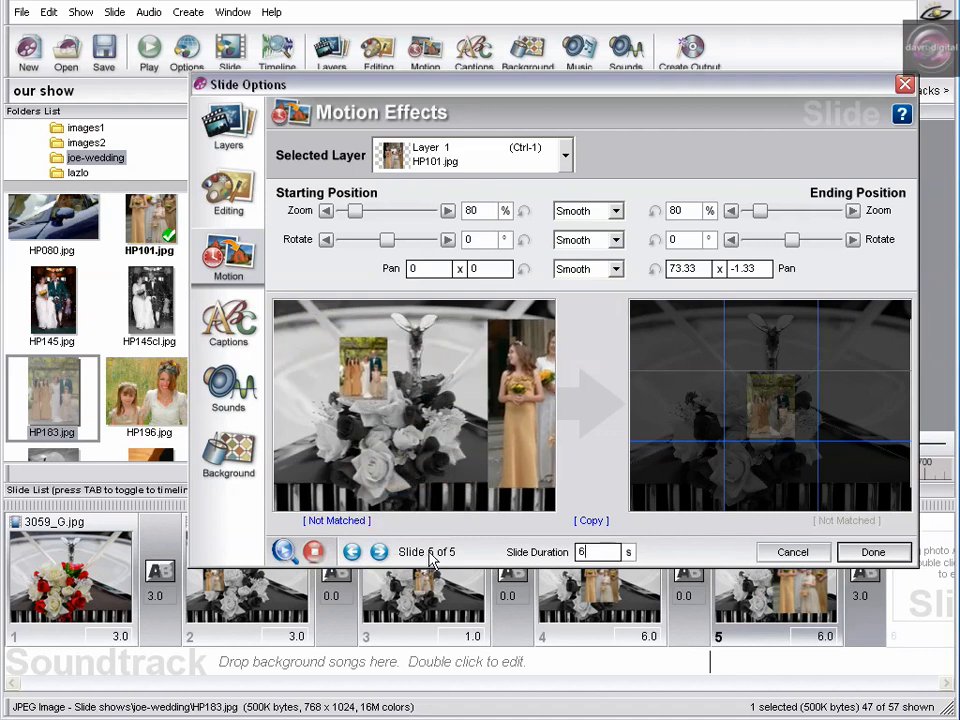
{"action": "left_click", "coordinate": [351, 551]}
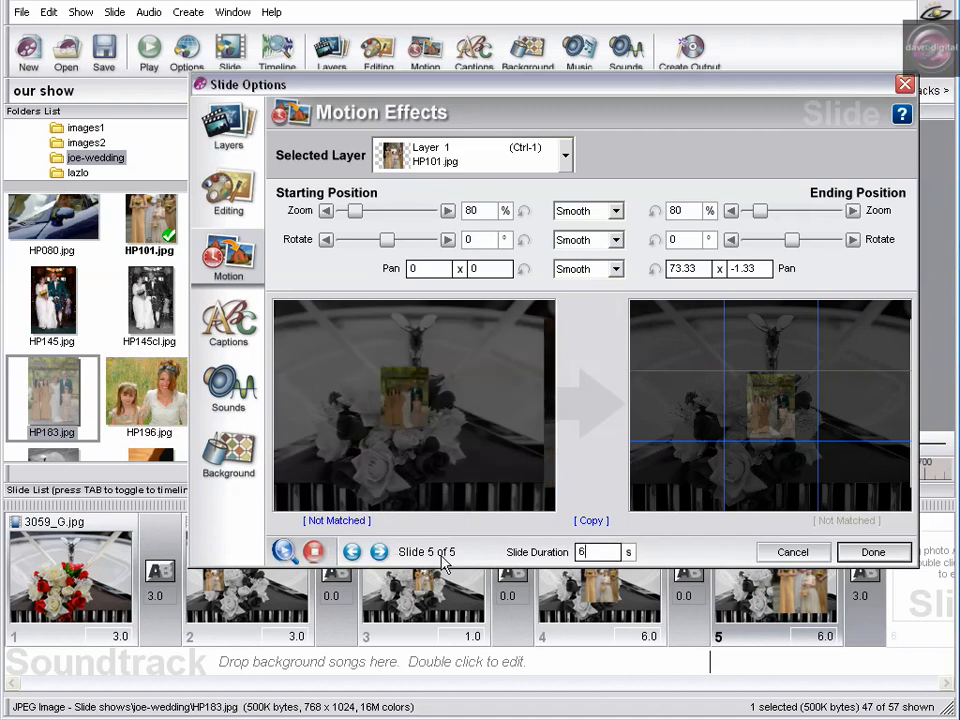
{"action": "left_click", "coordinate": [590, 520]}
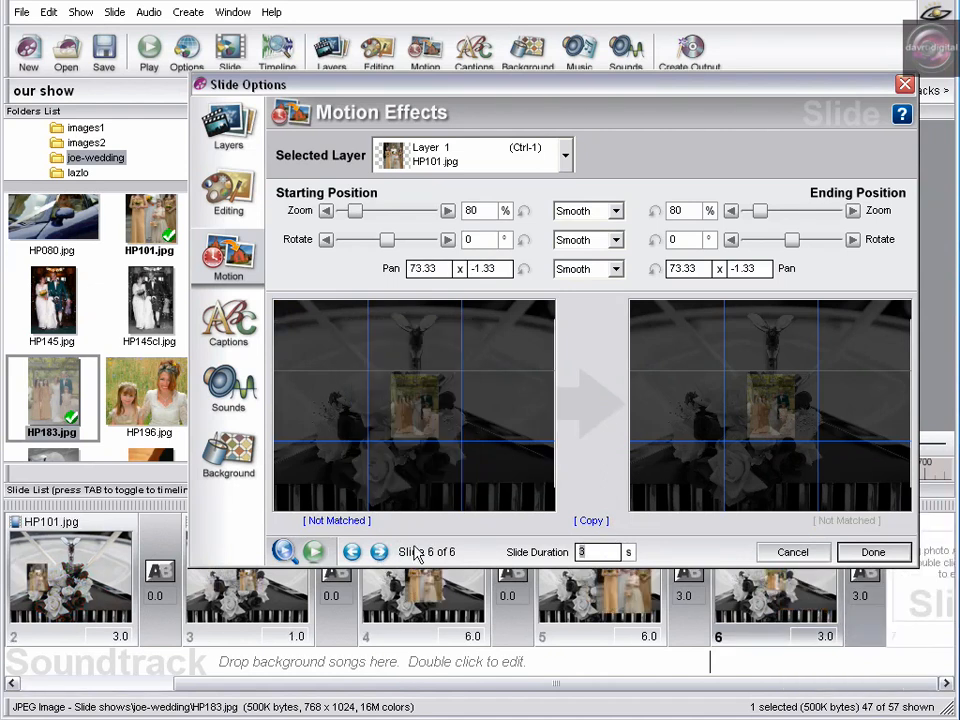
{"action": "mouse_move", "coordinate": [518, 398]}
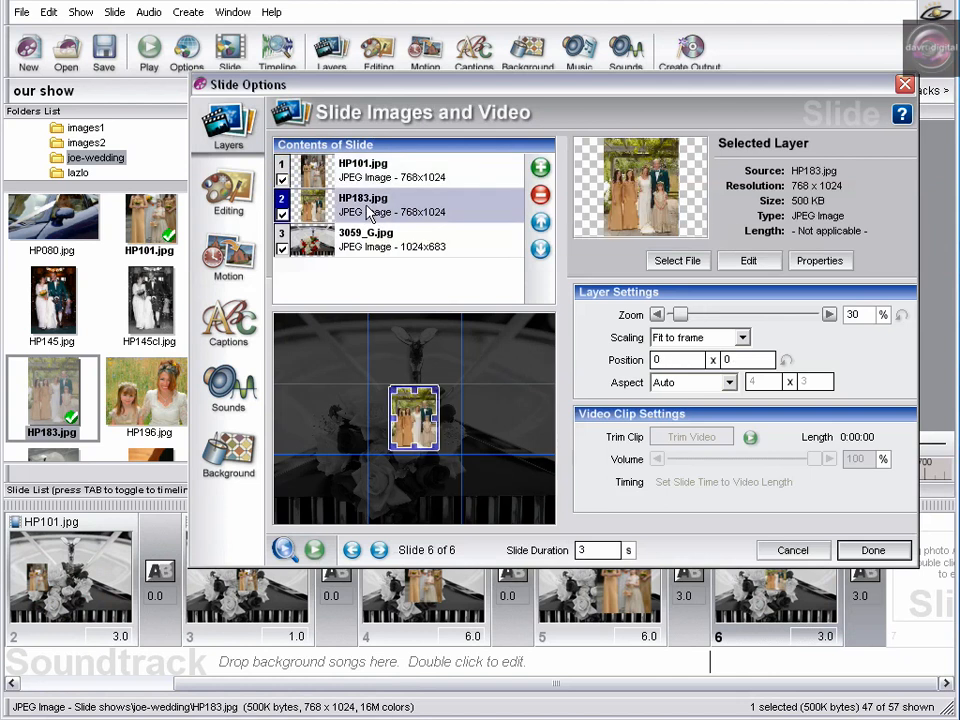
Select the HP183 group photo layer on slide 6.
{"action": "left_click", "coordinate": [362, 170]}
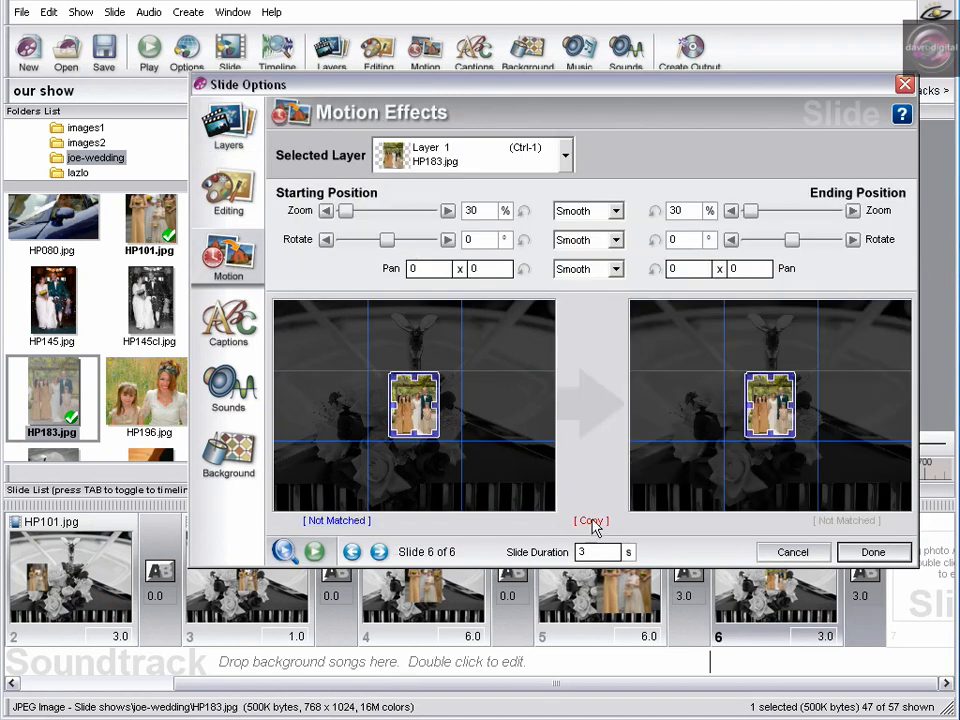
Copy the start position to the end, set ending zoom to 80%, and finish.
{"action": "left_click", "coordinate": [590, 521]}
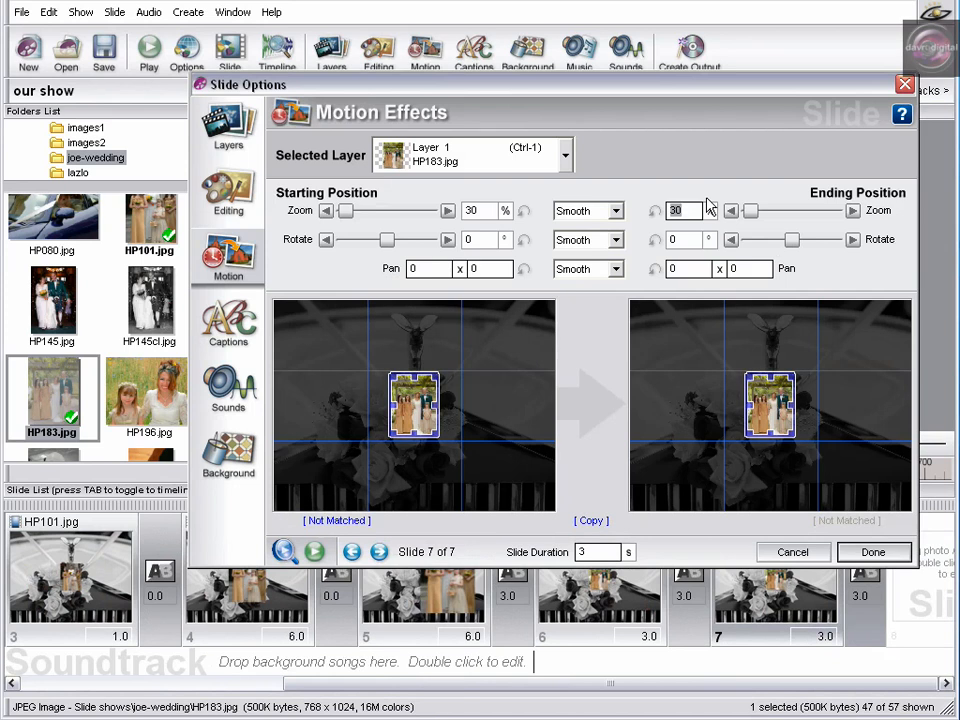
{"action": "type", "text": "80"}
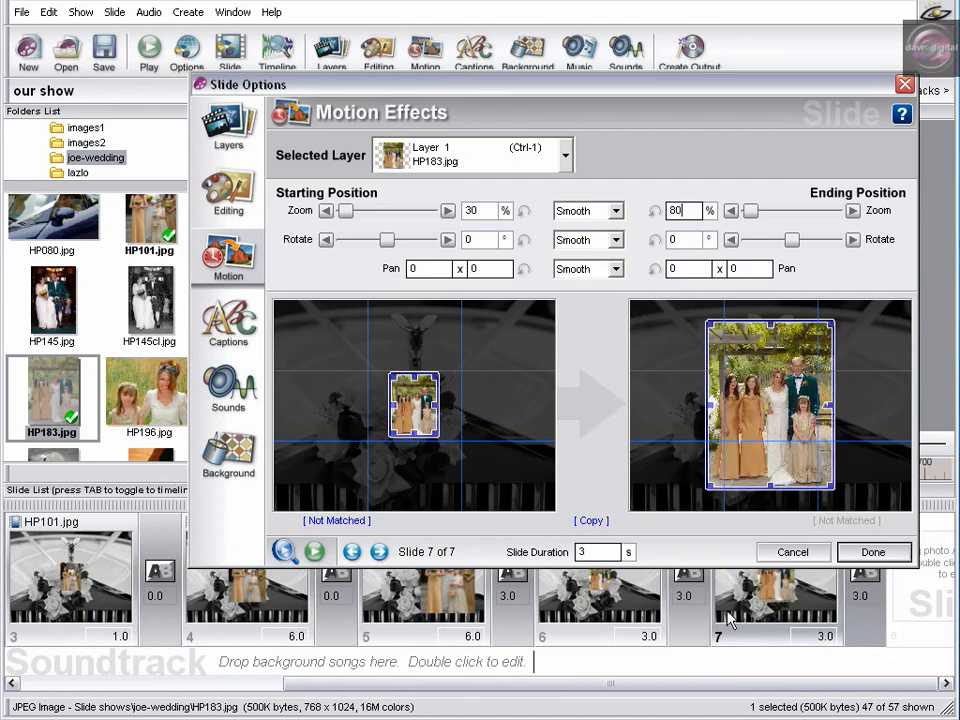
{"action": "left_click", "coordinate": [873, 551]}
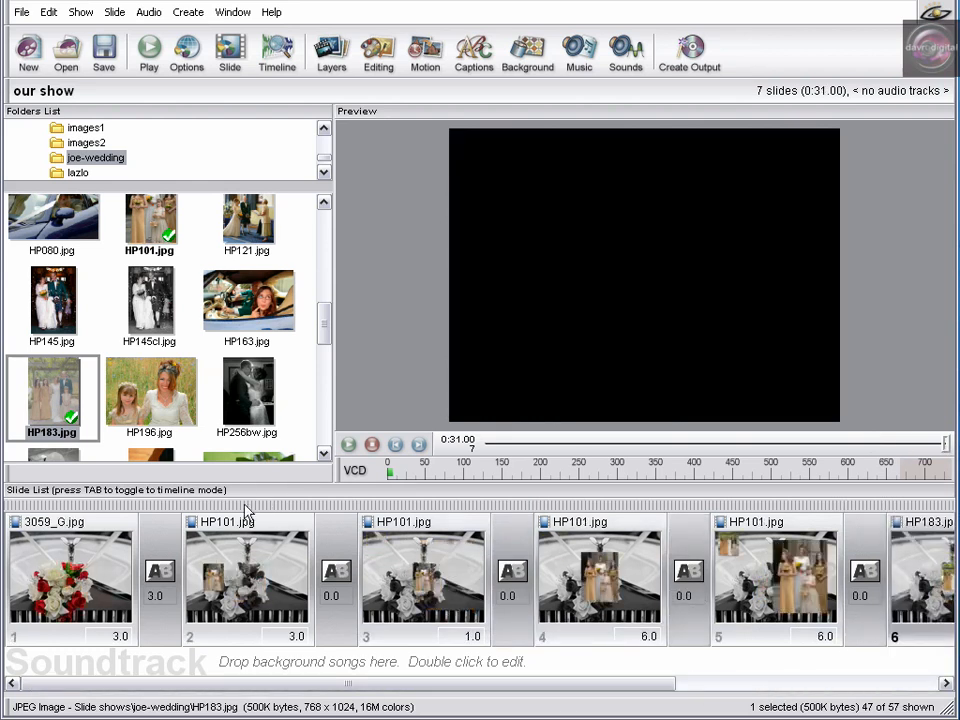
Play the show, stop the preview, and trim slide 6 to 1 second.
{"action": "left_click", "coordinate": [148, 52]}
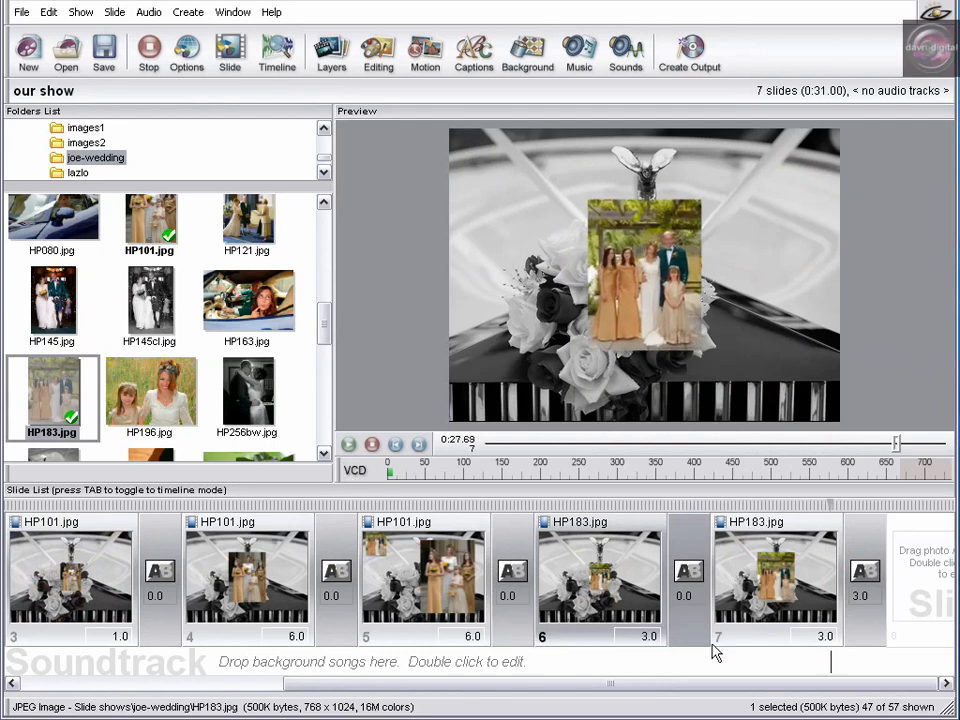
{"action": "left_click", "coordinate": [148, 52]}
{"action": "type", "text": "1"}
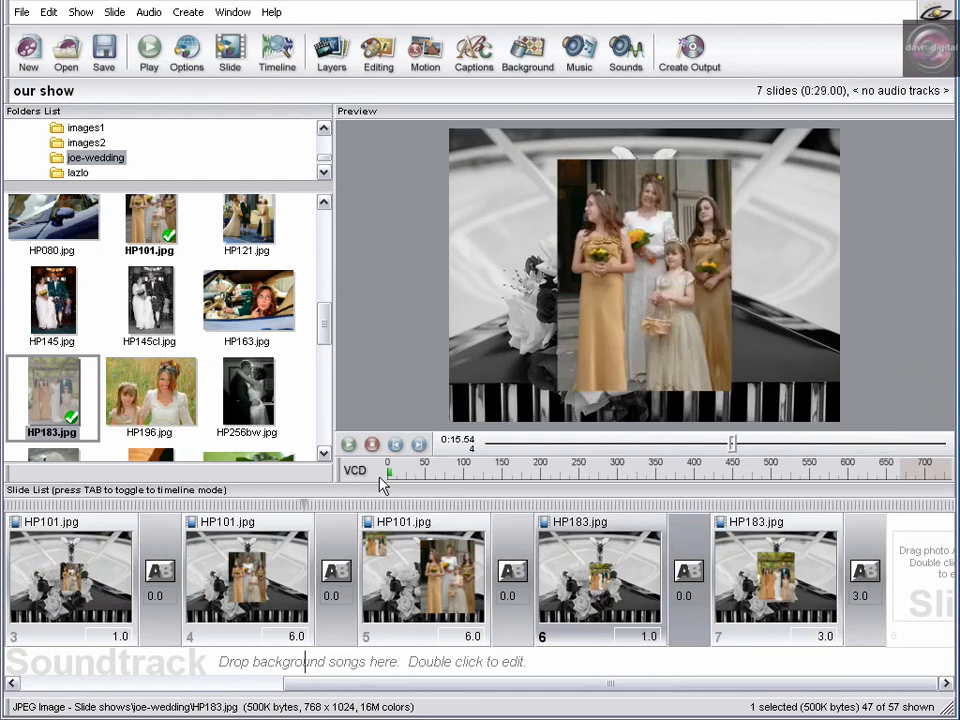
{"action": "left_click", "coordinate": [147, 52]}
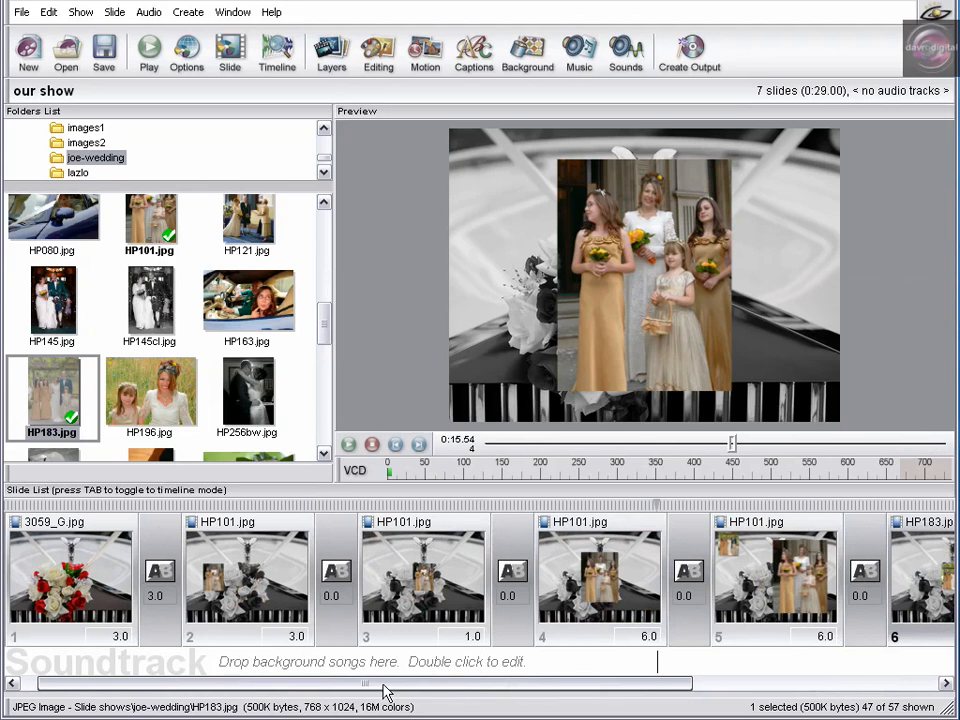
{"action": "mouse_move", "coordinate": [253, 596]}
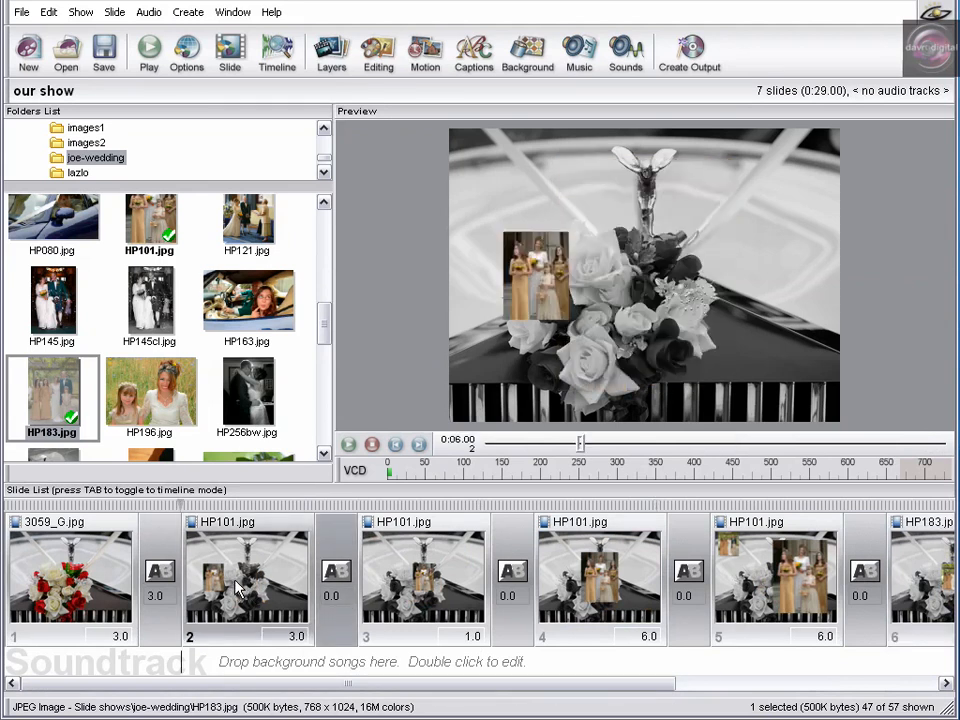
Enable Drop Shadow and Outline on slide 2's HP101 layer, copying both to all layers.
{"action": "double_click", "coordinate": [247, 580]}
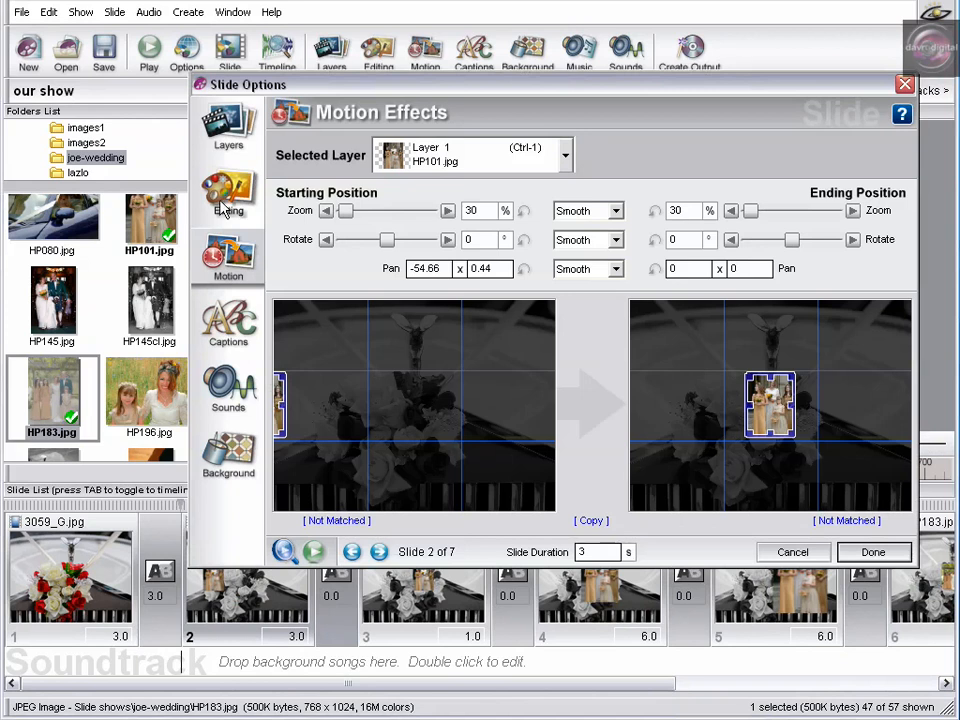
{"action": "left_click", "coordinate": [228, 195]}
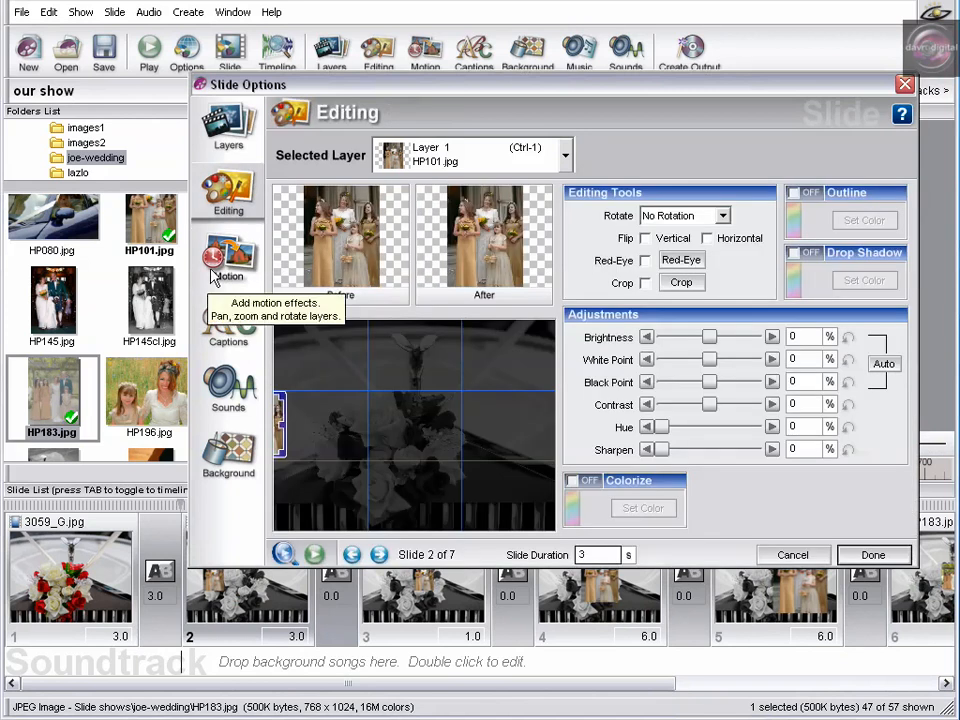
{"action": "mouse_move", "coordinate": [770, 262]}
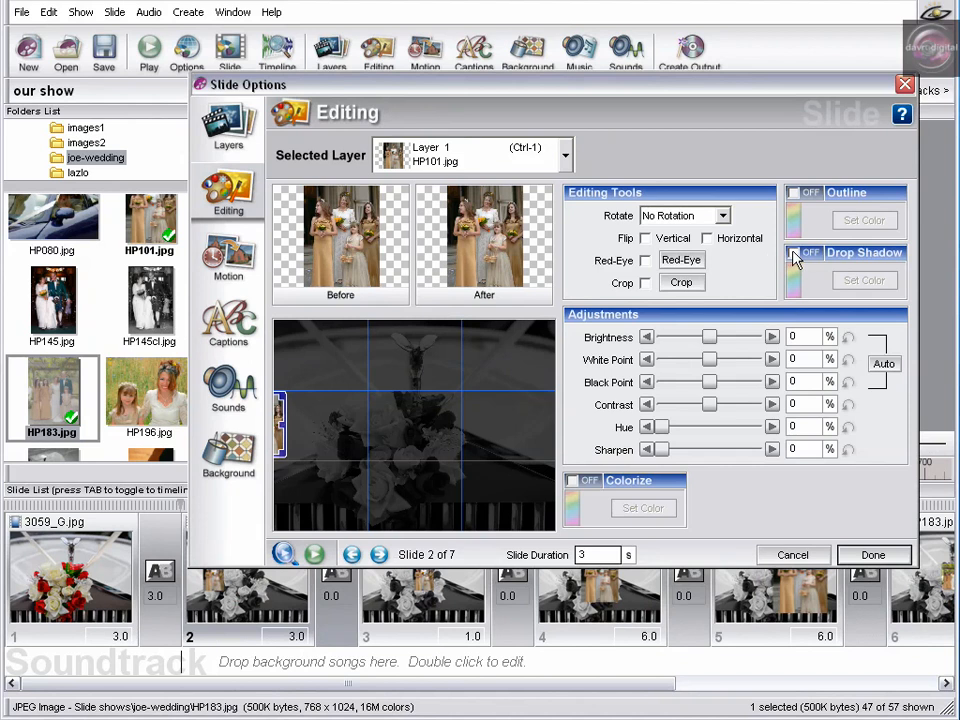
{"action": "left_click", "coordinate": [805, 252]}
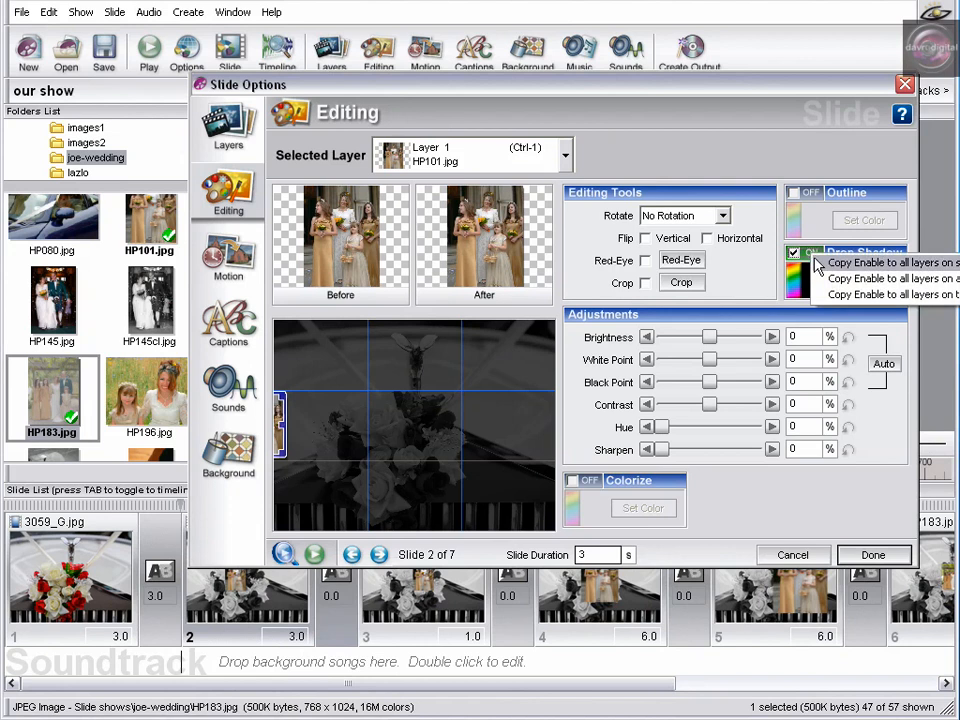
{"action": "mouse_move", "coordinate": [870, 288]}
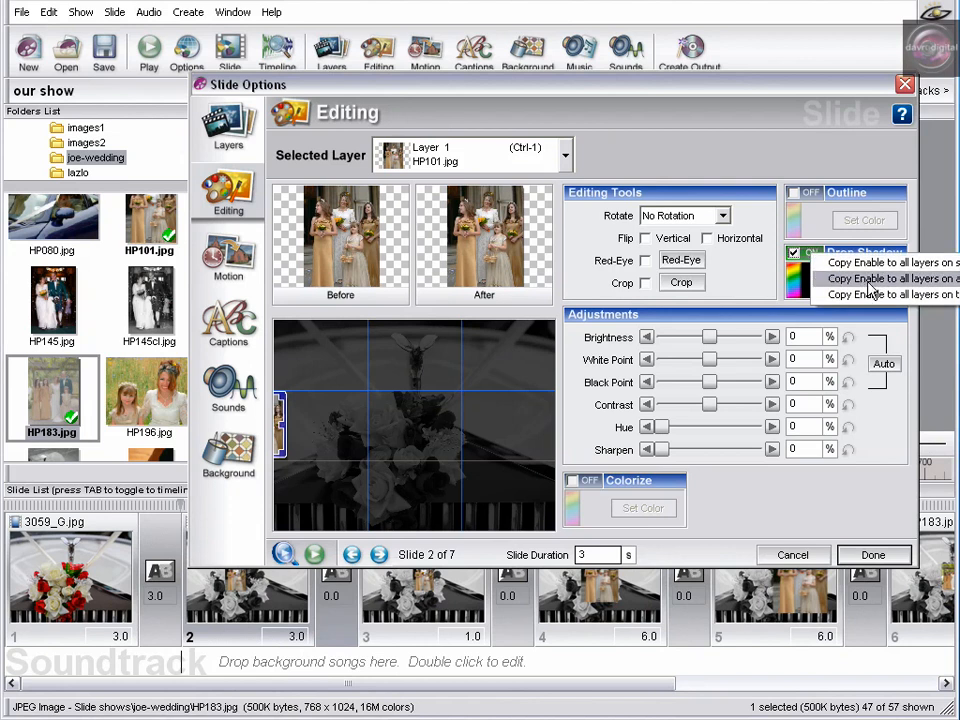
{"action": "mouse_move", "coordinate": [918, 287]}
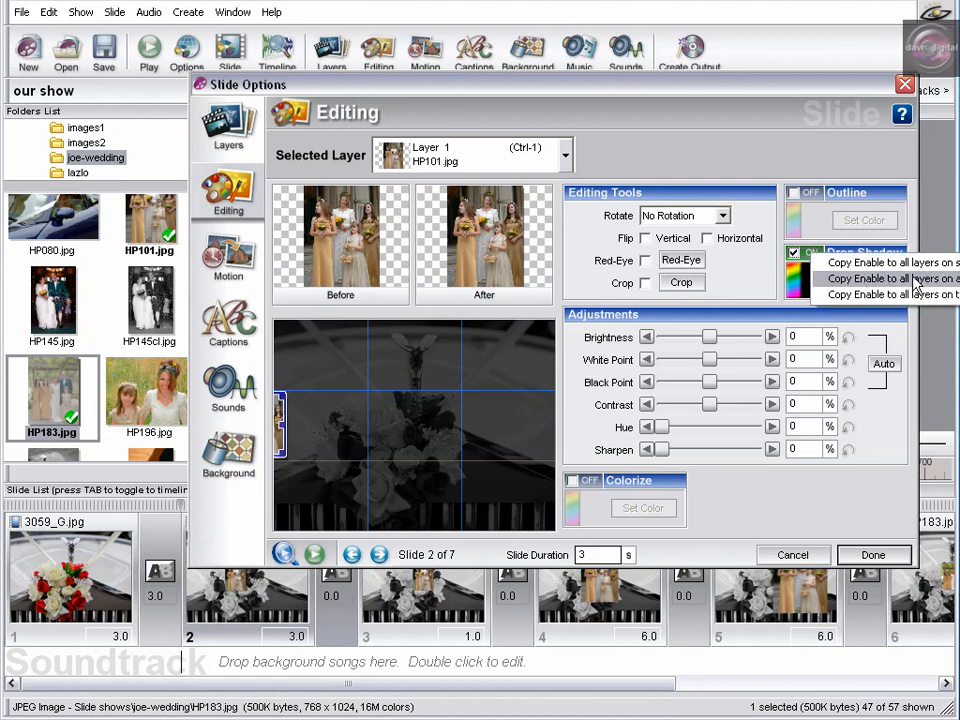
{"action": "left_click", "coordinate": [793, 252]}
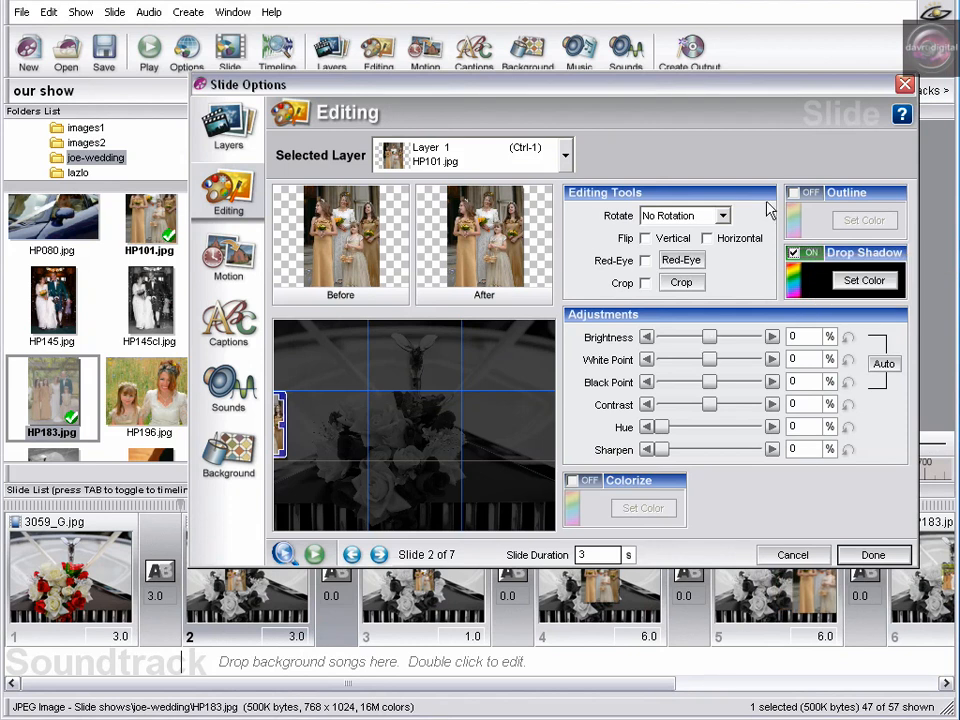
{"action": "left_click", "coordinate": [793, 192]}
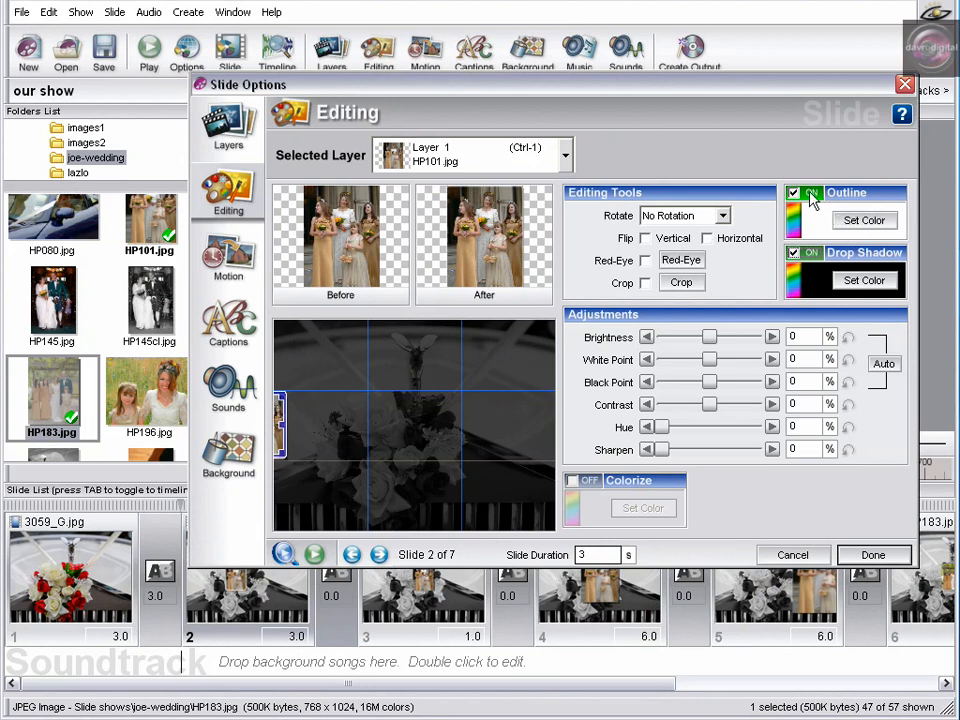
{"action": "right_click", "coordinate": [794, 192]}
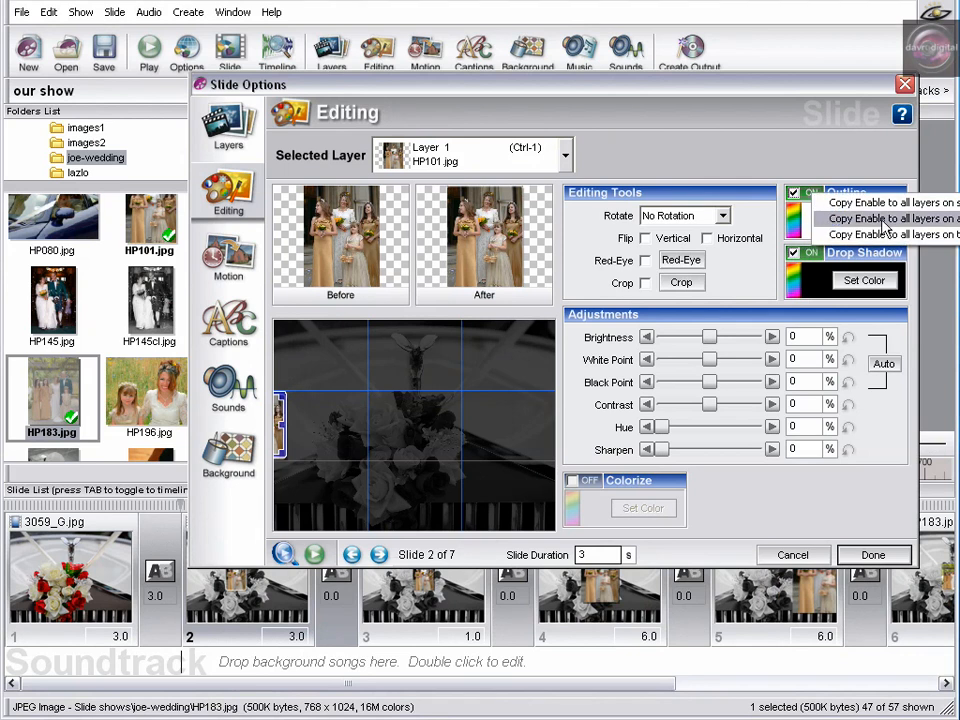
{"action": "mouse_move", "coordinate": [908, 232]}
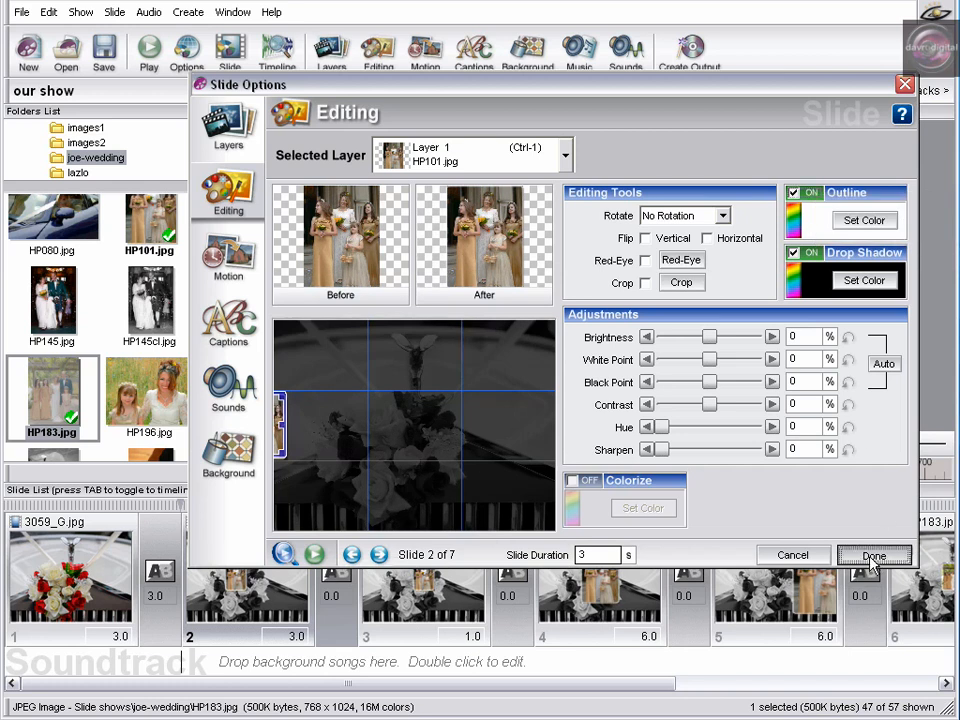
Close slide settings and play the 28-second show through to slide 7.
{"action": "left_click", "coordinate": [873, 555]}
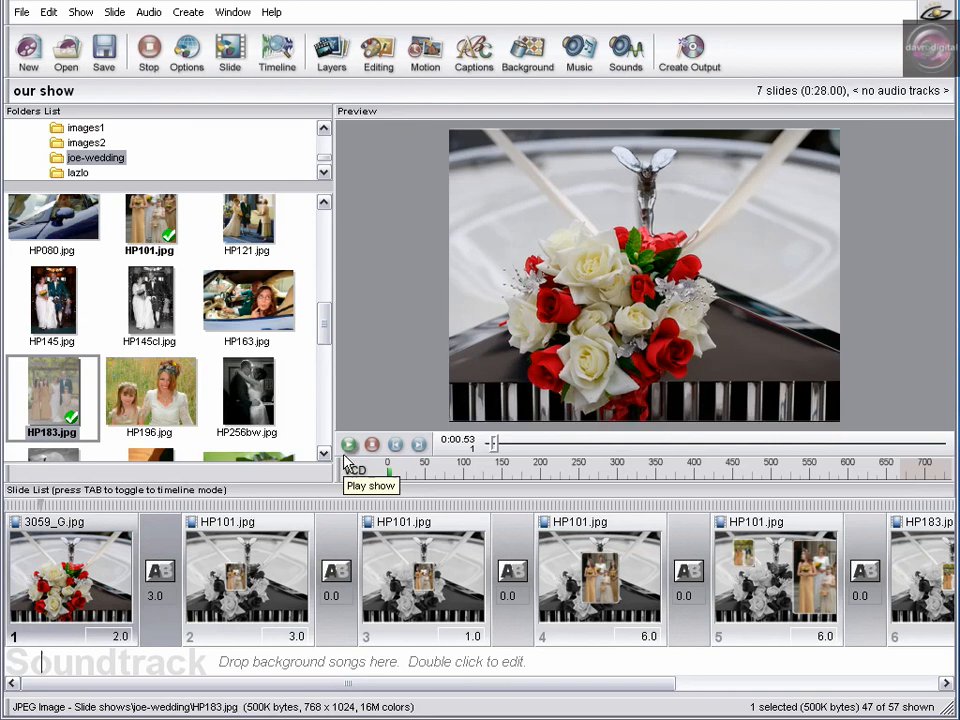
{"action": "left_click", "coordinate": [349, 444]}
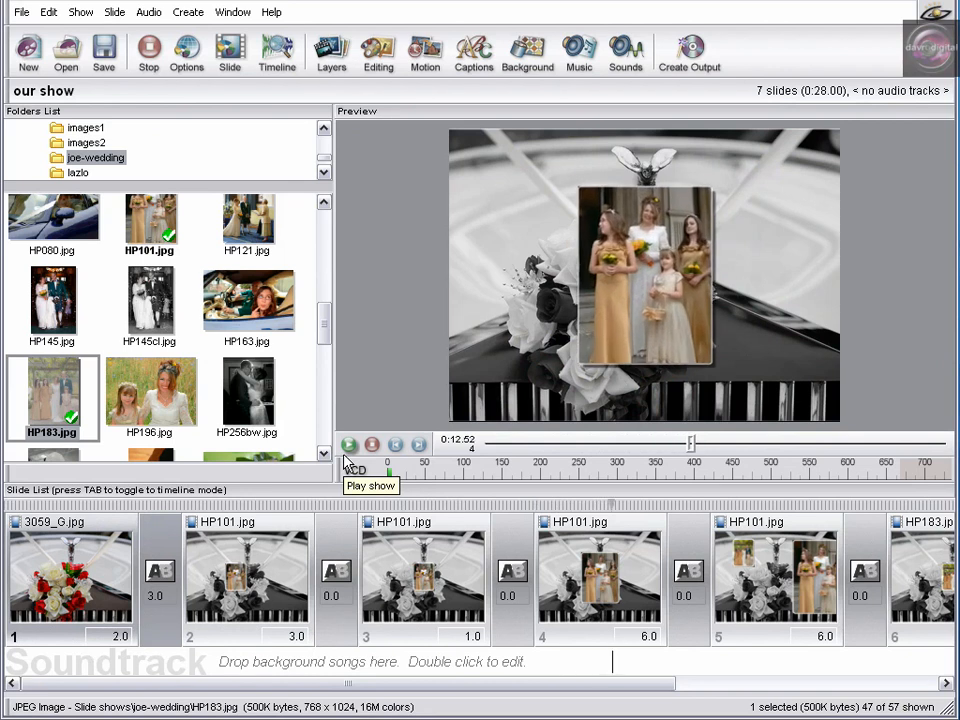
{"action": "left_click", "coordinate": [349, 444]}
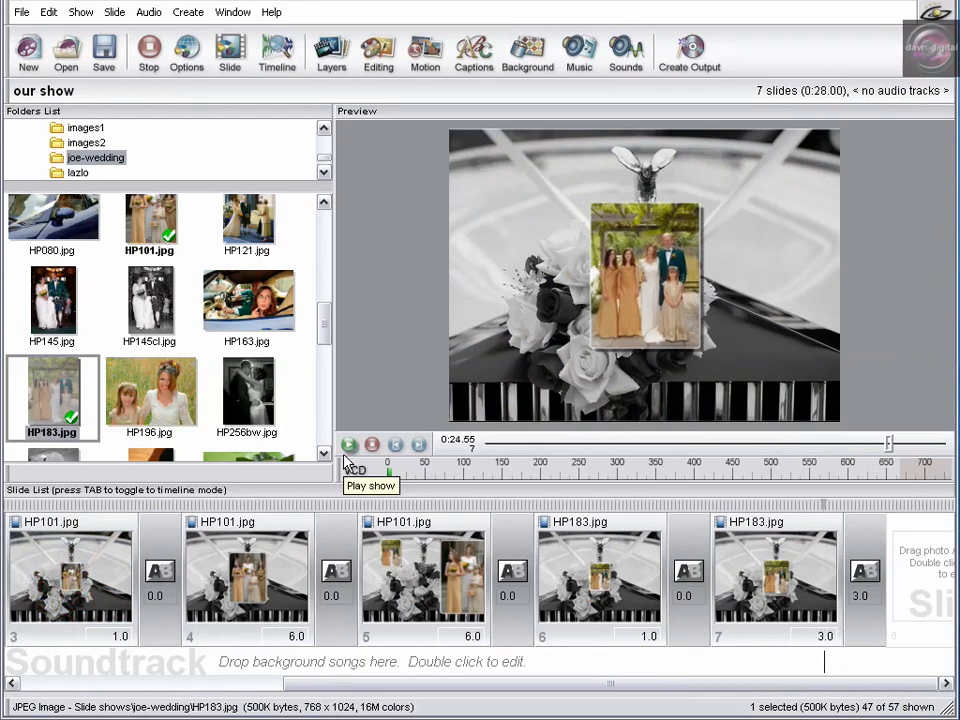
{"action": "left_click", "coordinate": [349, 444]}
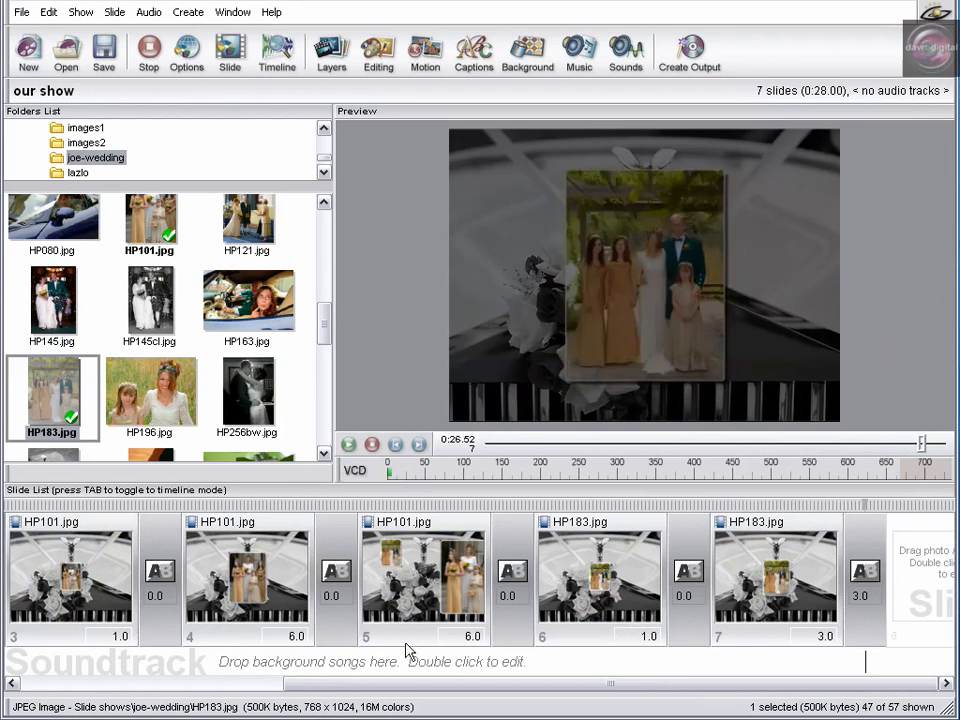